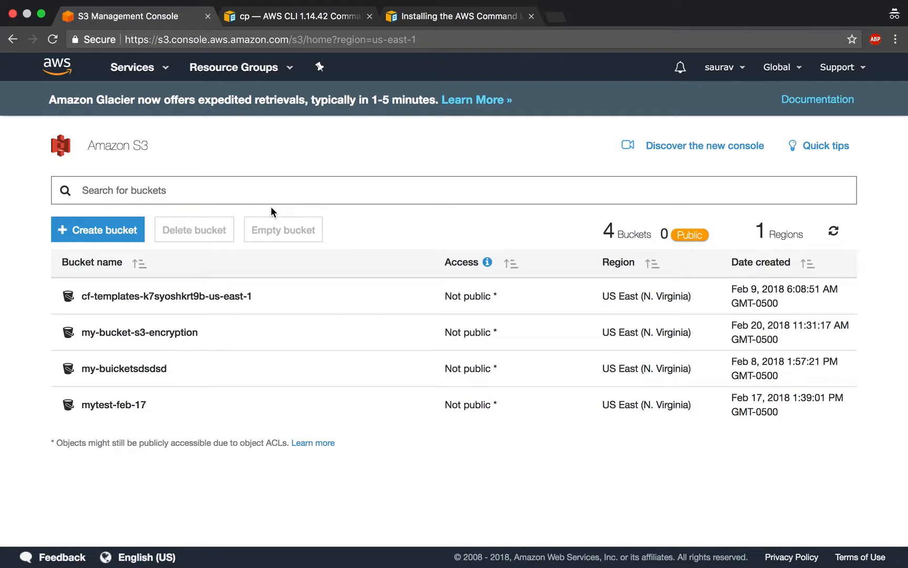
mouse_move(225, 236)
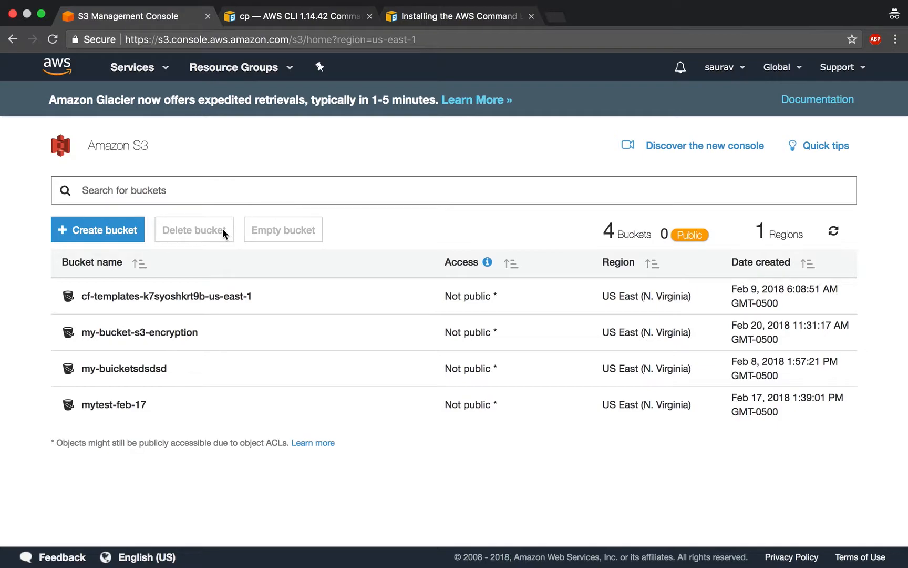
mouse_move(100, 245)
type("test-bucket")
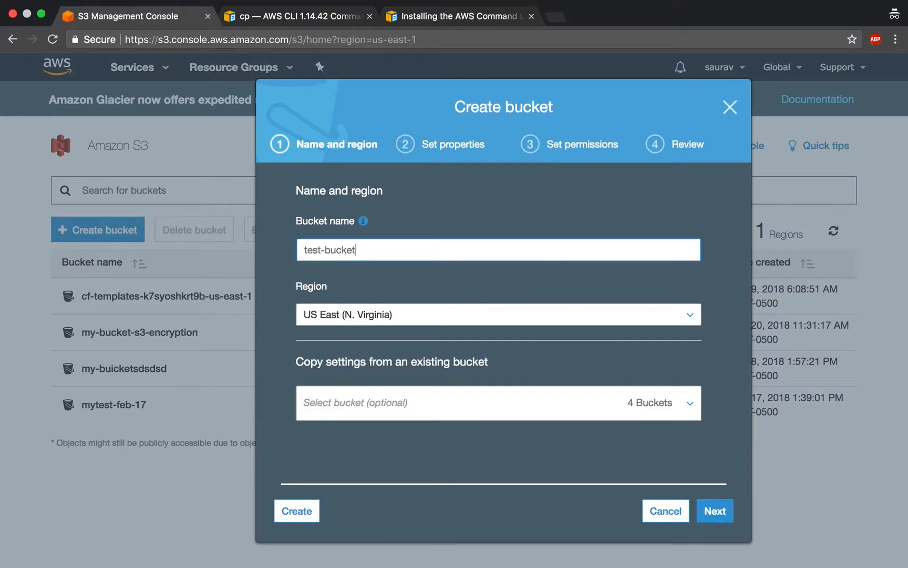
Name the bucket test-bucket-123rt once test-bucket-123 is rejected as already existing, and continue.
type("-123")
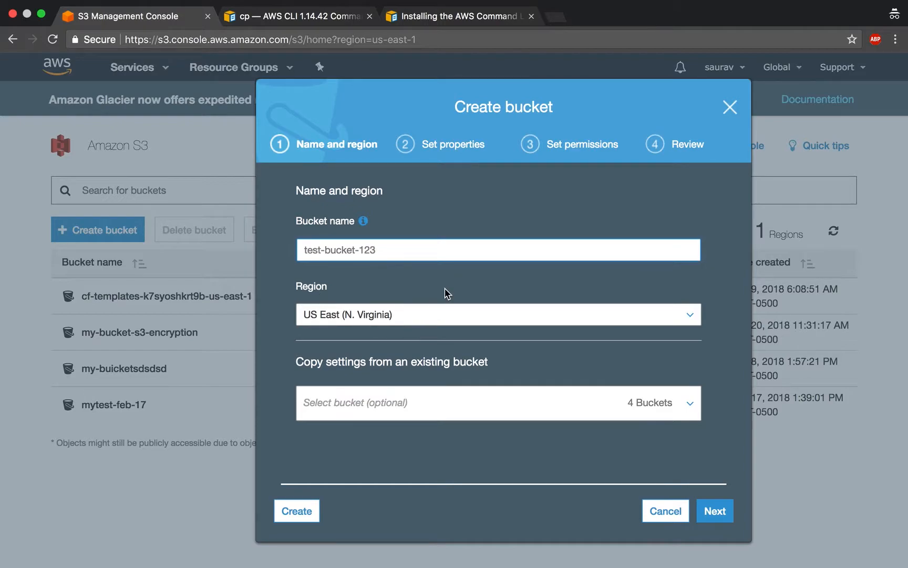
left_click(715, 511)
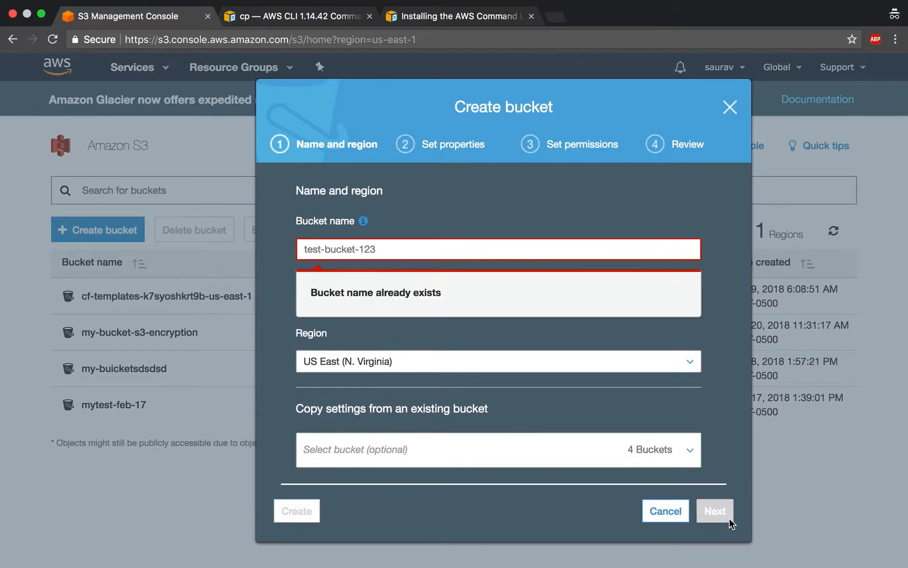
type("rt")
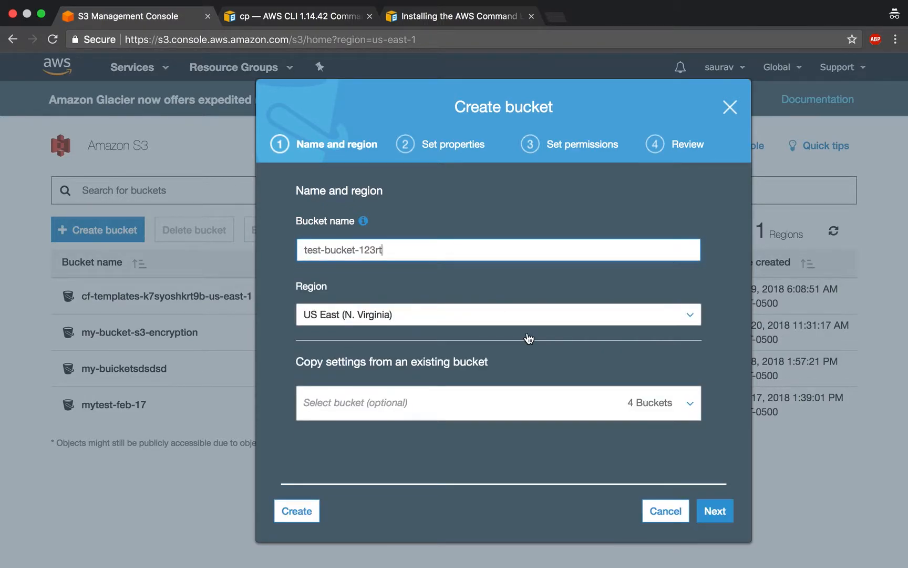
left_click(715, 511)
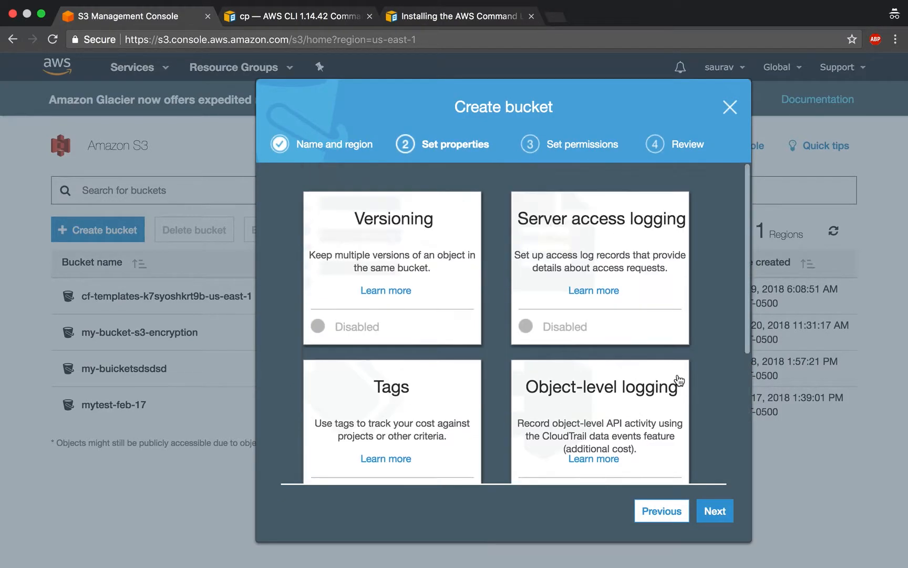
Scroll the Set properties step down to the Default encryption card.
scroll("down", 3)
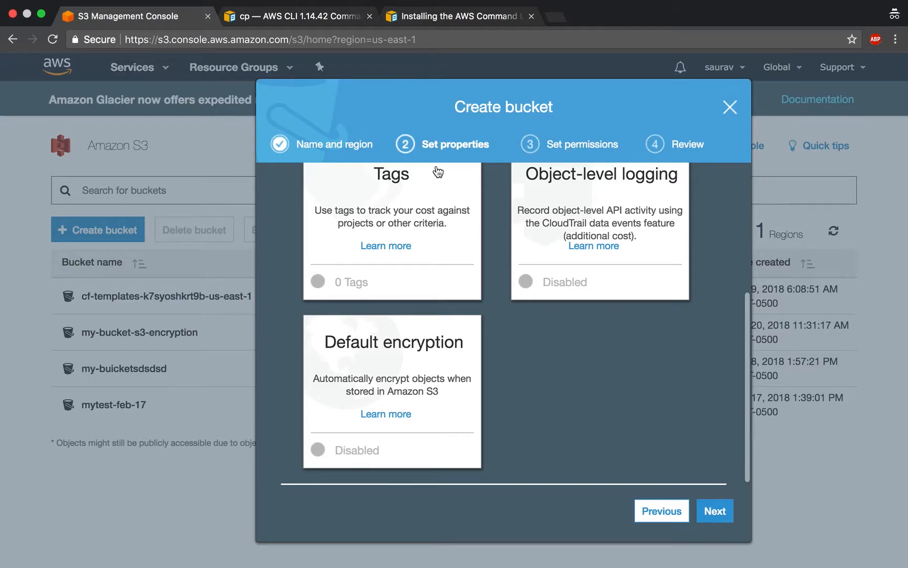
mouse_move(430, 342)
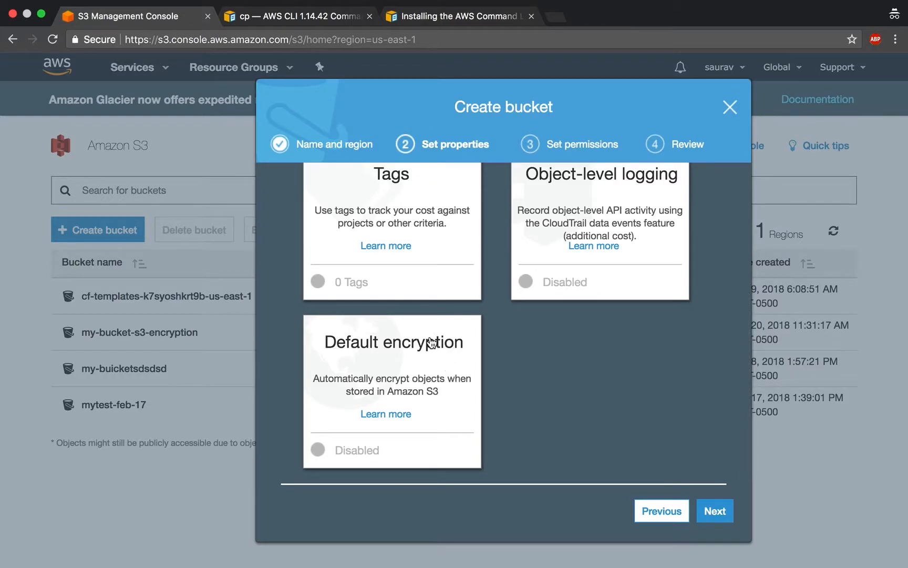
mouse_move(343, 389)
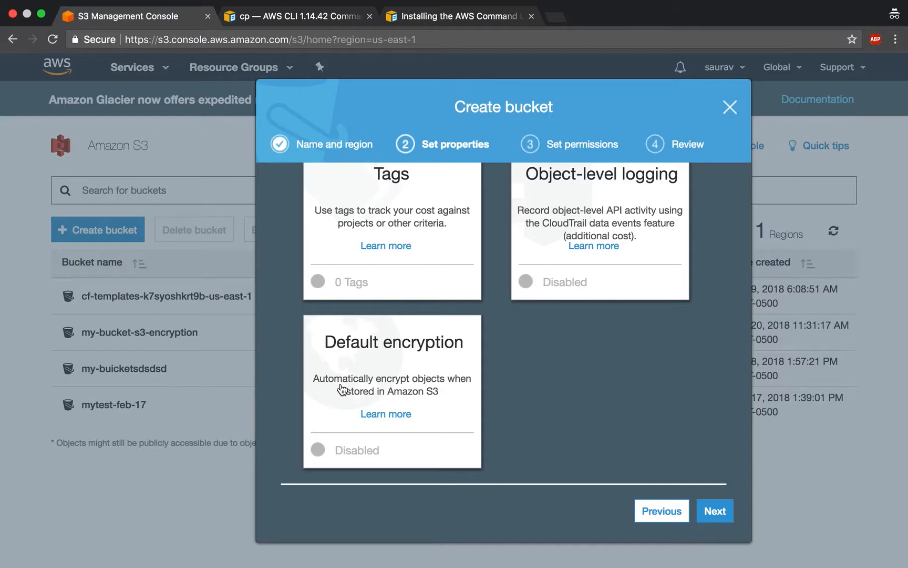
mouse_move(410, 397)
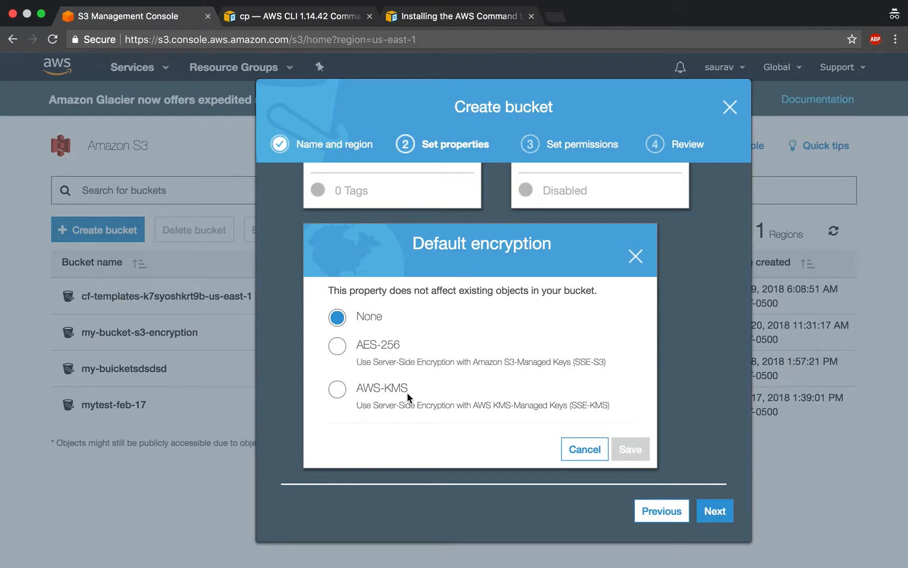
mouse_move(339, 350)
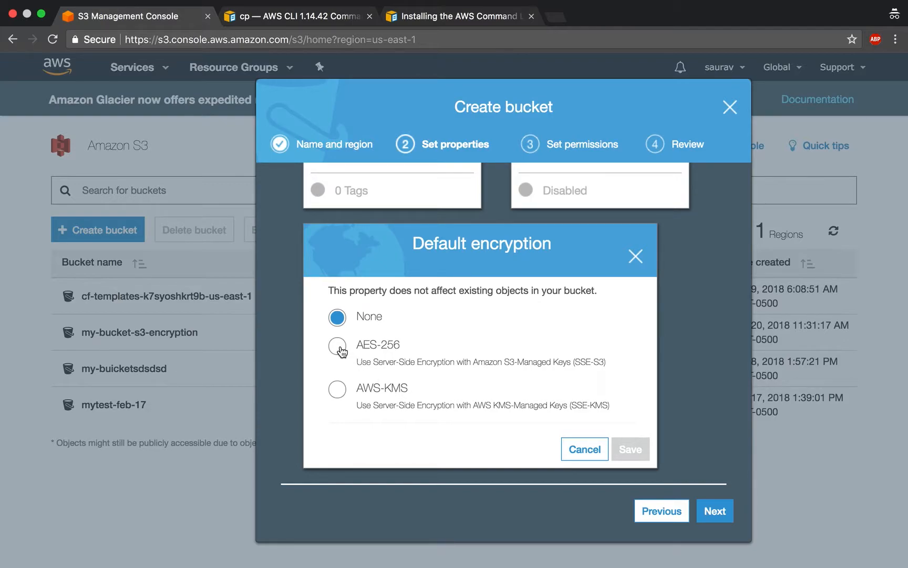
Choose AES-256 default encryption, briefly trying AWS-KMS, and save it.
left_click(337, 346)
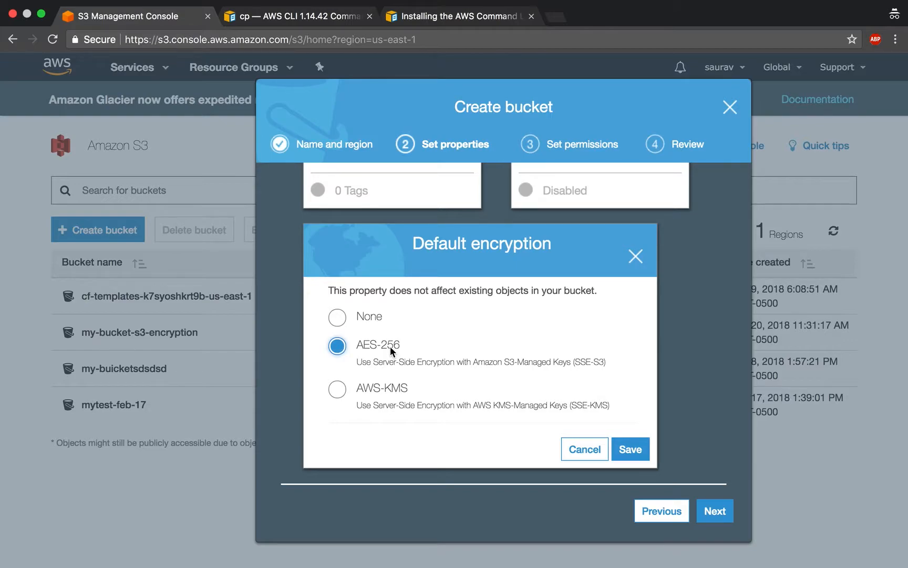
left_click(337, 389)
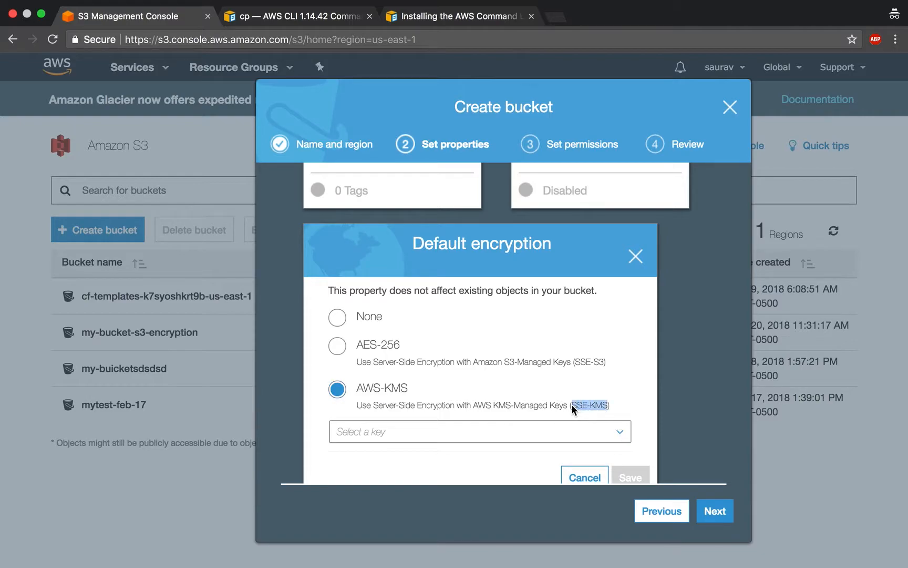
left_click(479, 431)
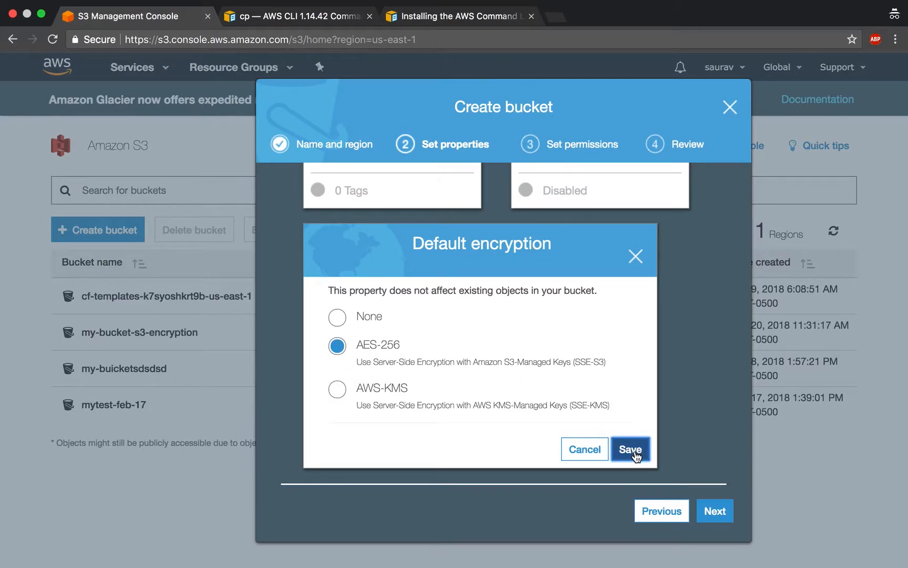
mouse_move(416, 355)
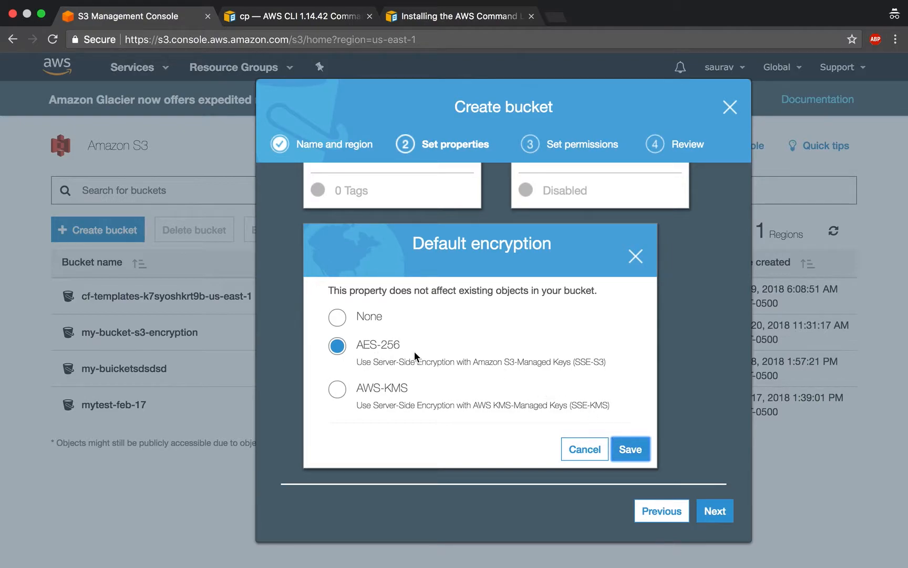
left_click(631, 449)
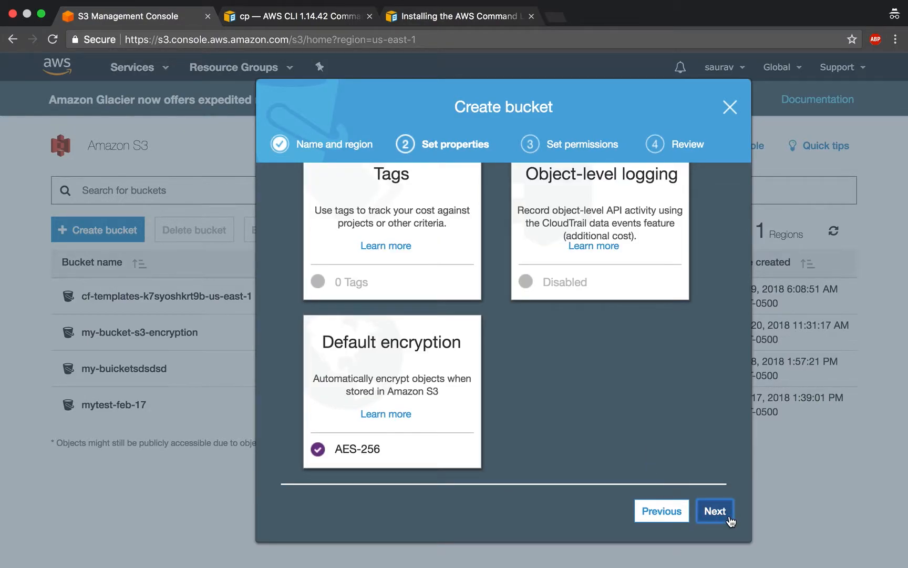
Review the settings and create bucket test-bucket-123rt.
left_click(715, 511)
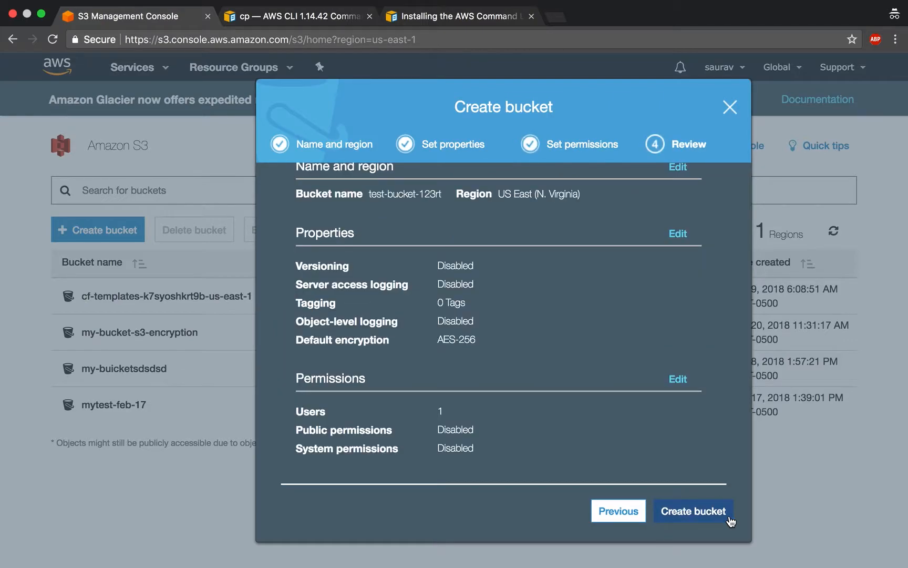
left_click(693, 510)
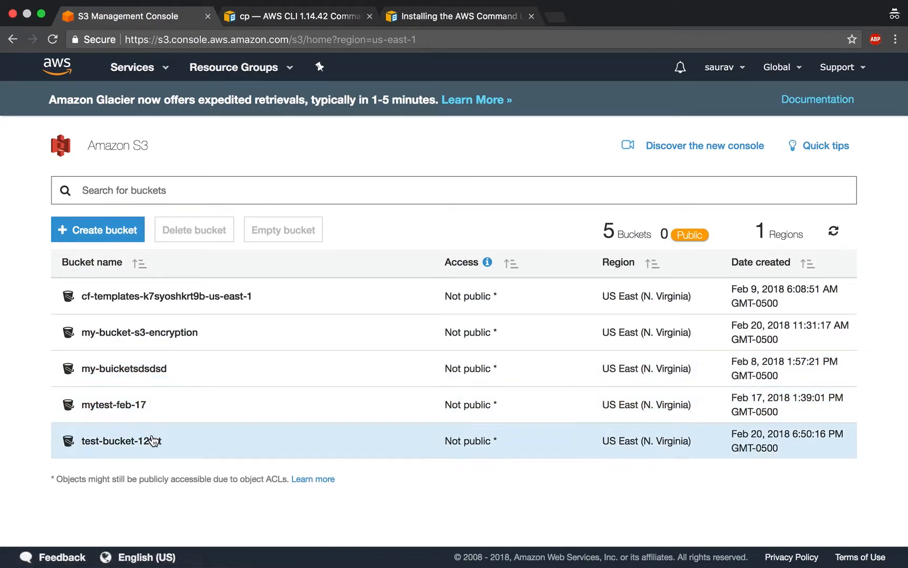
Open test-bucket-123rt, confirm Properties shows AES-256 default encryption, view Permissions, return to Overview.
left_click(121, 441)
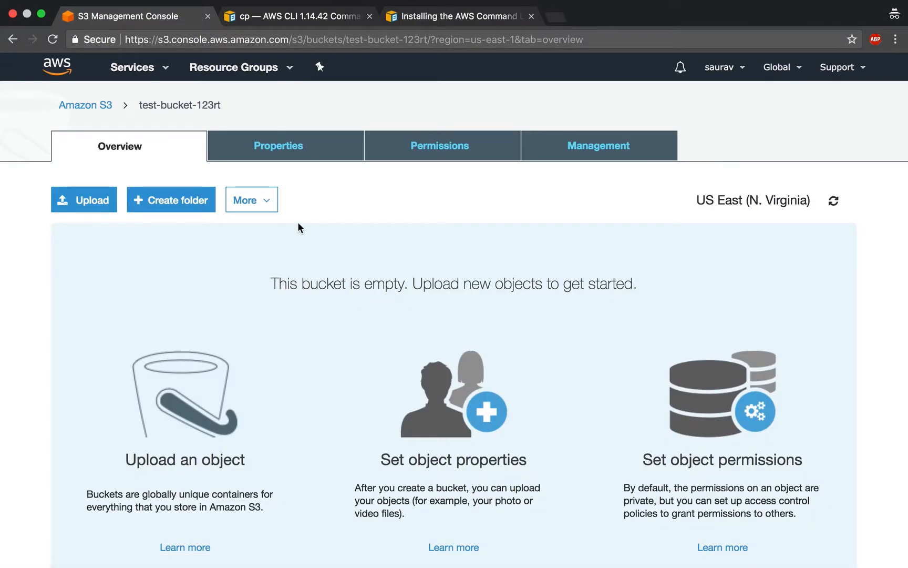
left_click(279, 146)
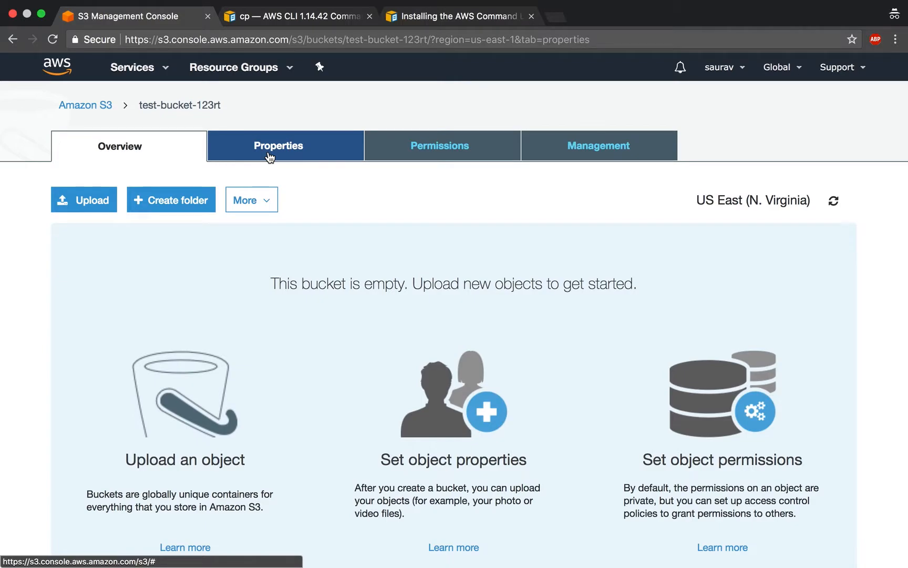
left_click(279, 152)
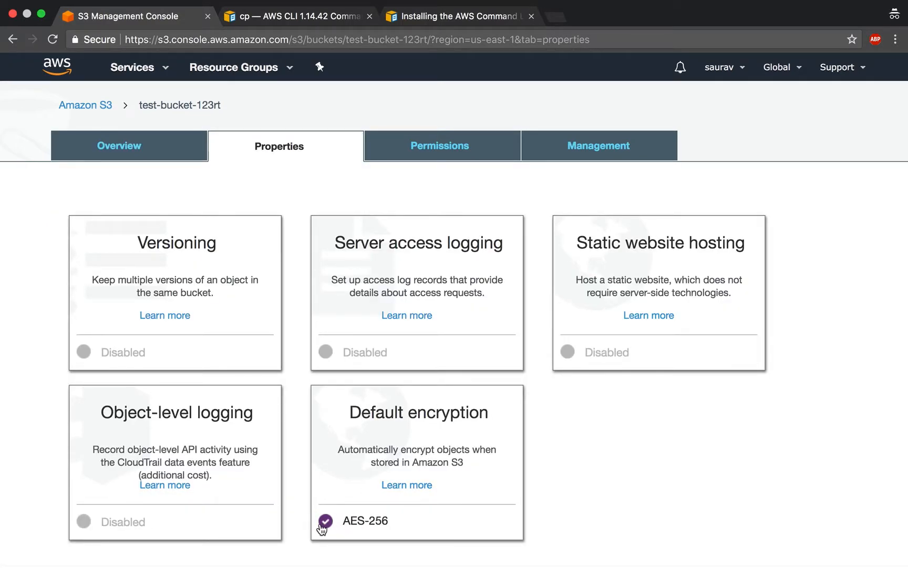
mouse_move(498, 473)
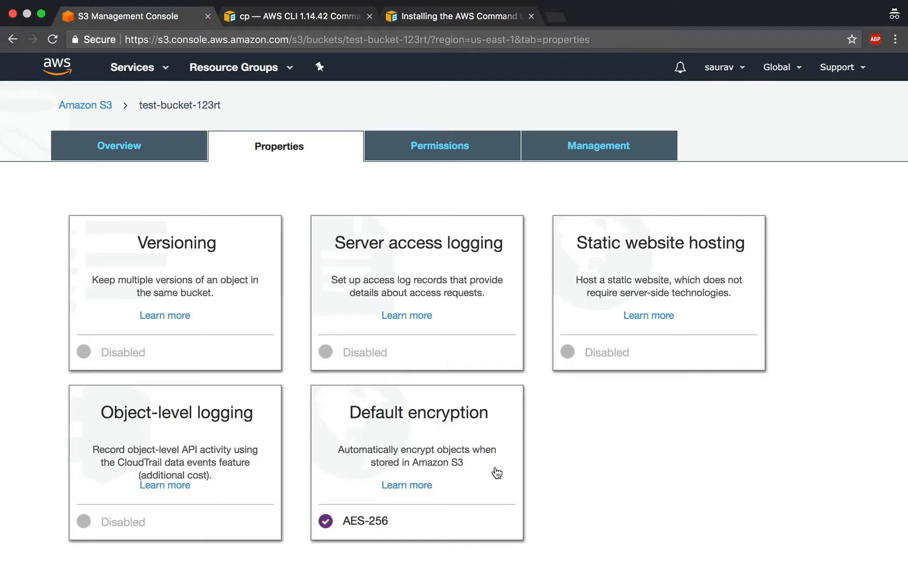
mouse_move(461, 166)
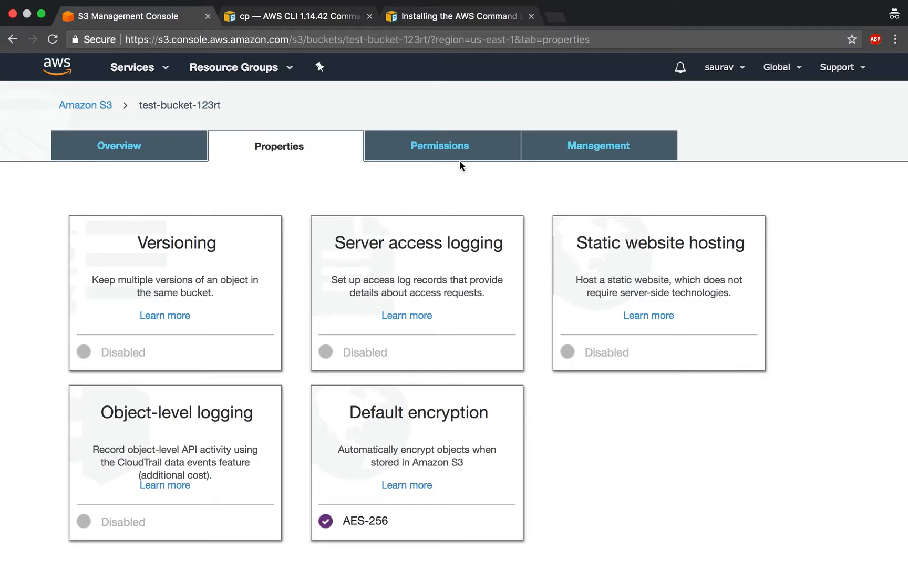
left_click(439, 146)
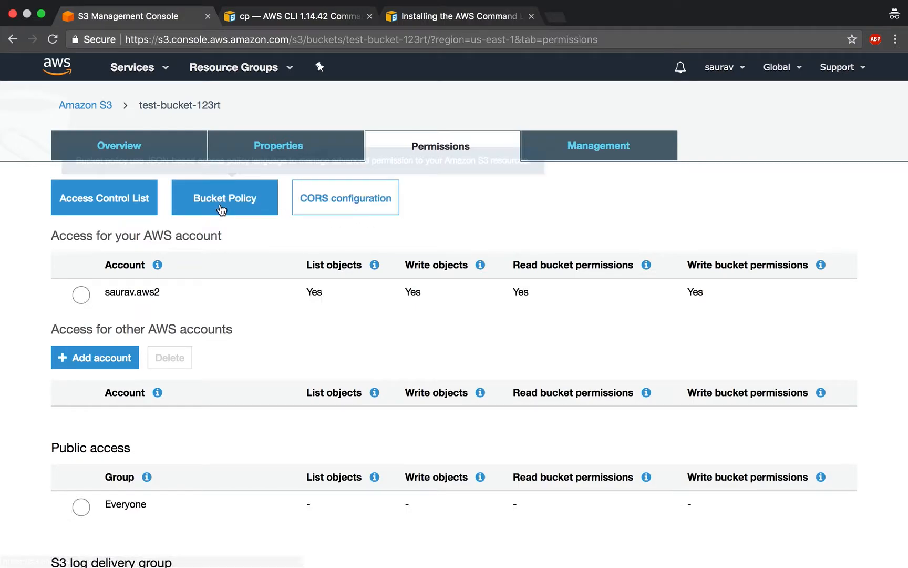
left_click(120, 145)
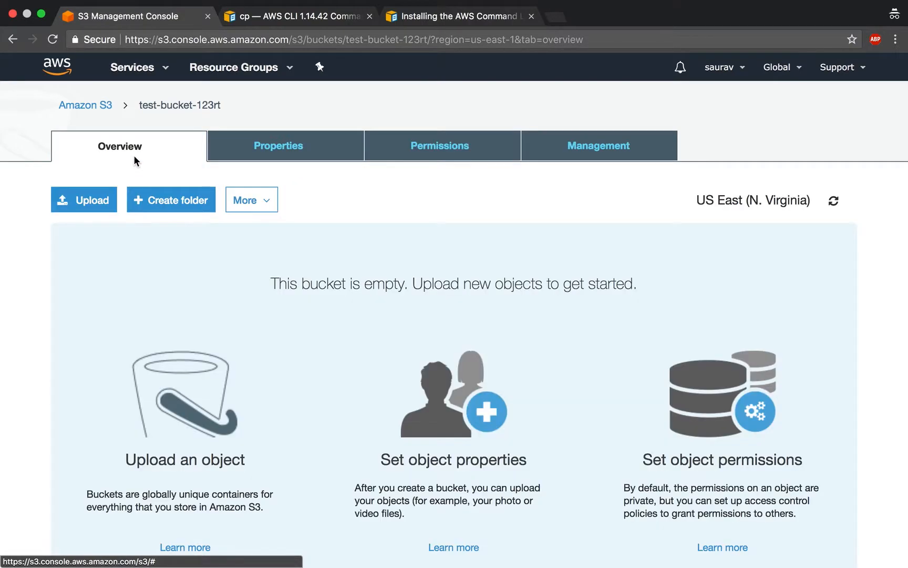
left_click(86, 105)
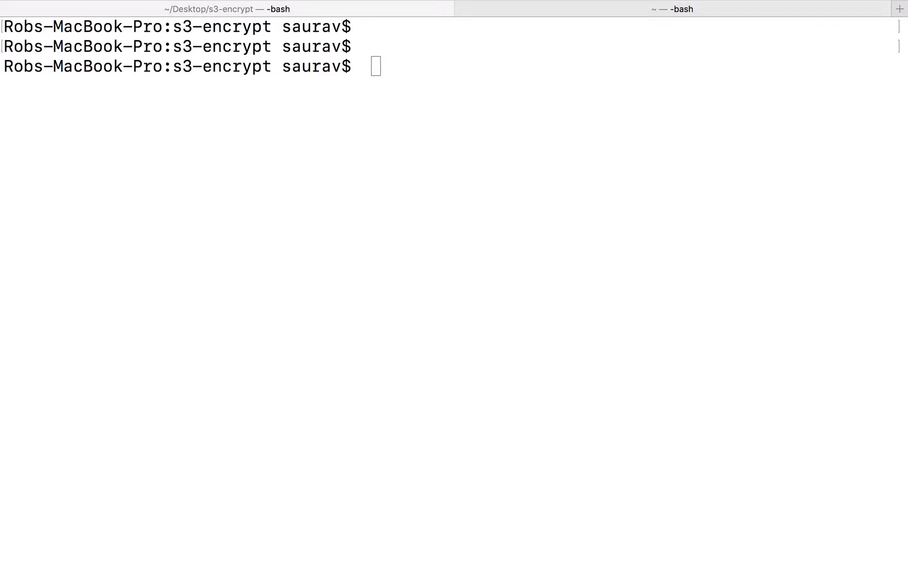
mouse_move(821, 354)
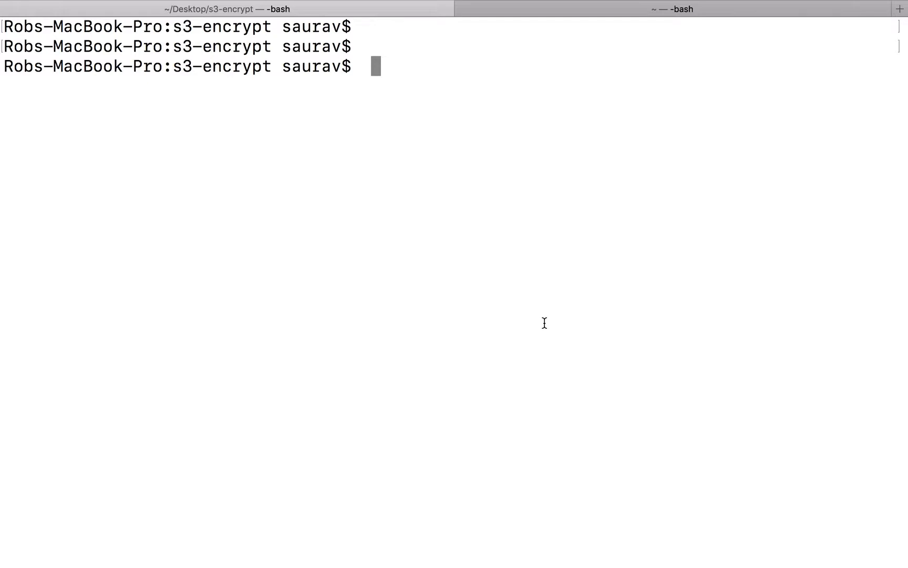
type("sudo")
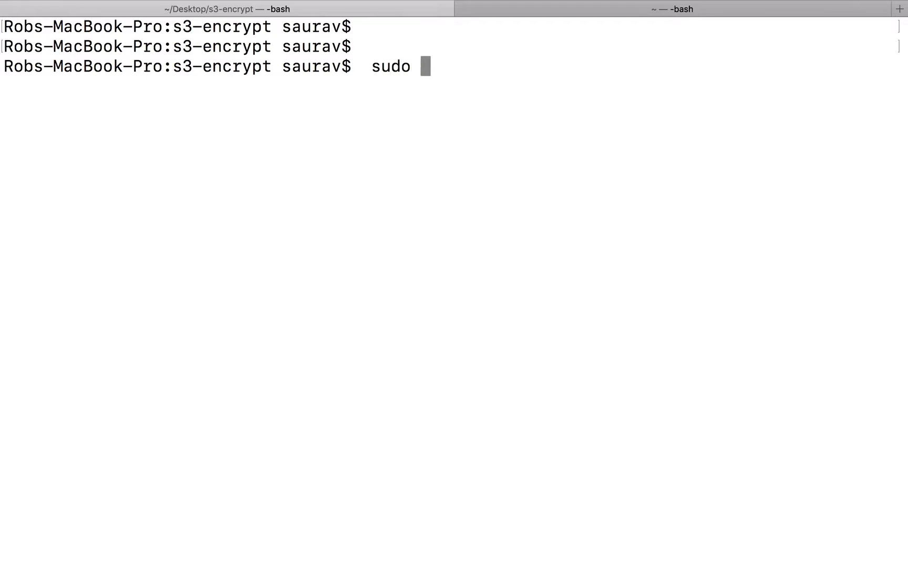
type("pip aw")
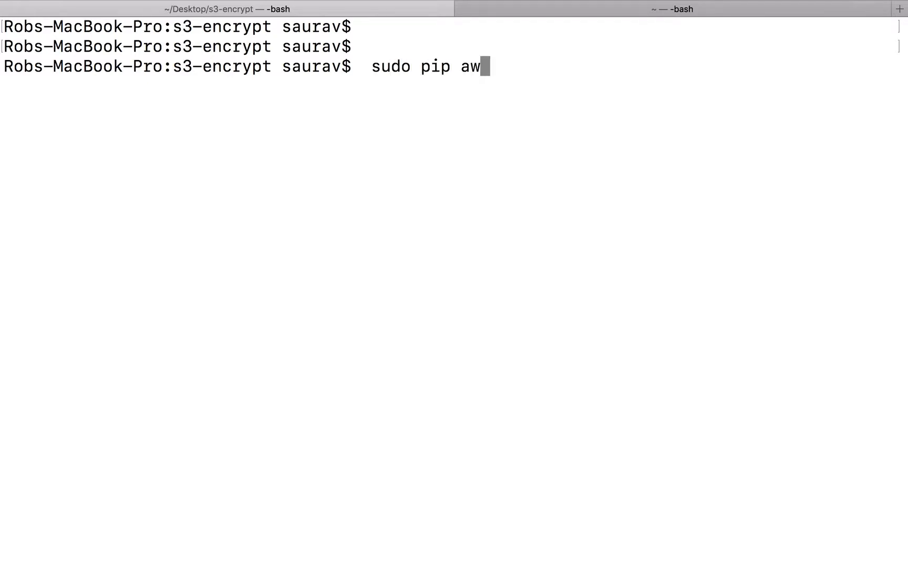
type("scli")
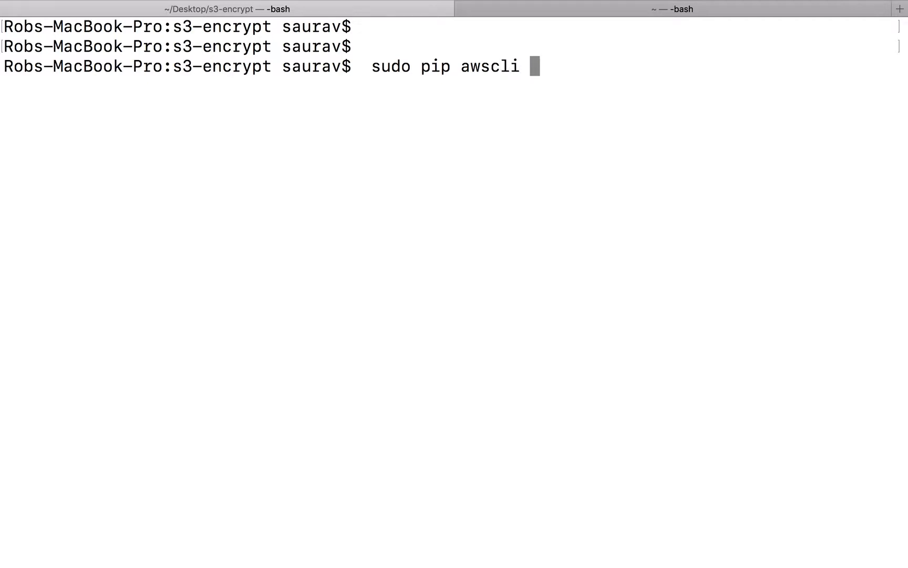
type("--up")
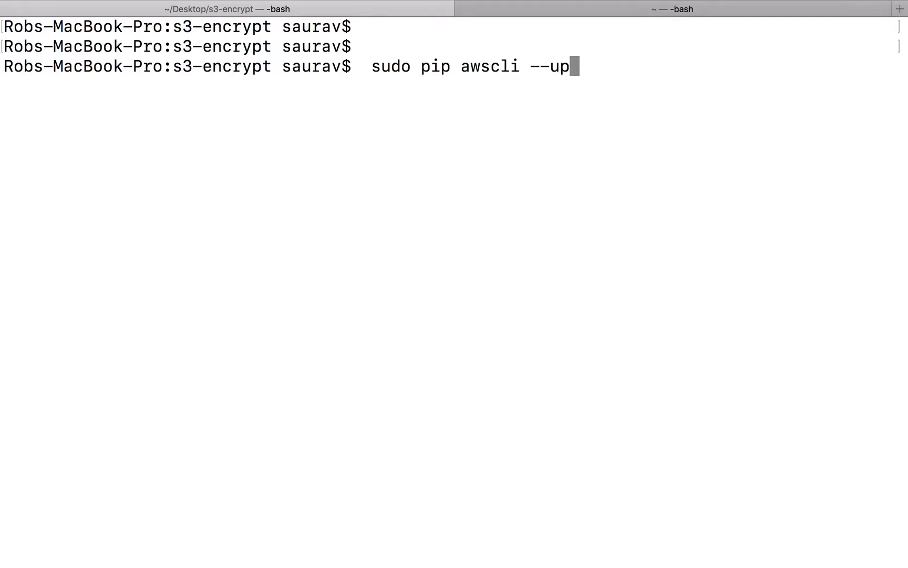
type("ga")
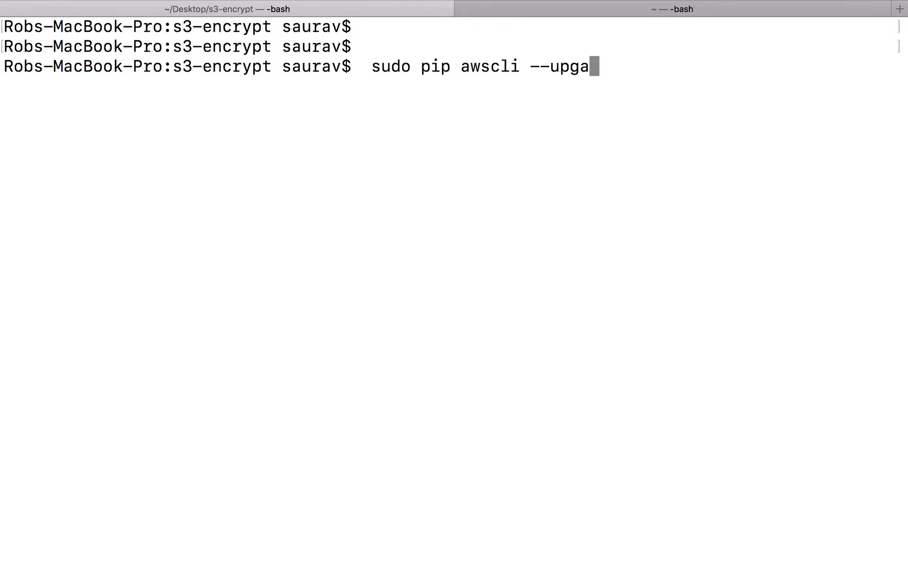
type("rade")
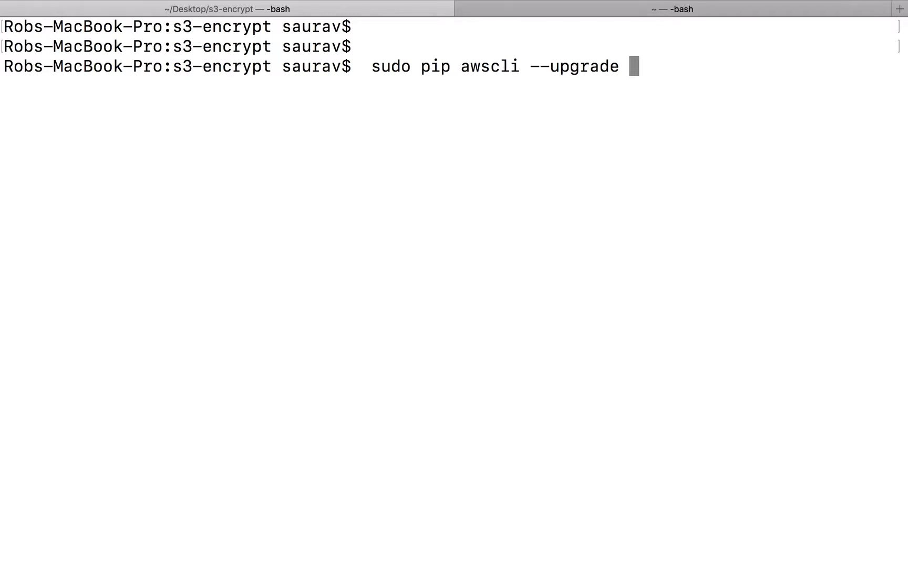
key("Backspace")
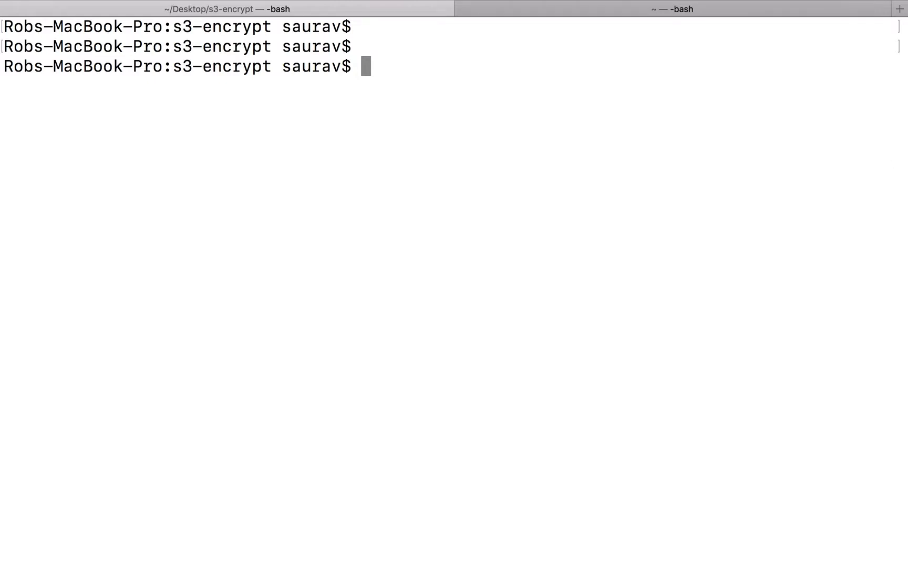
mouse_move(428, 203)
type("ls")
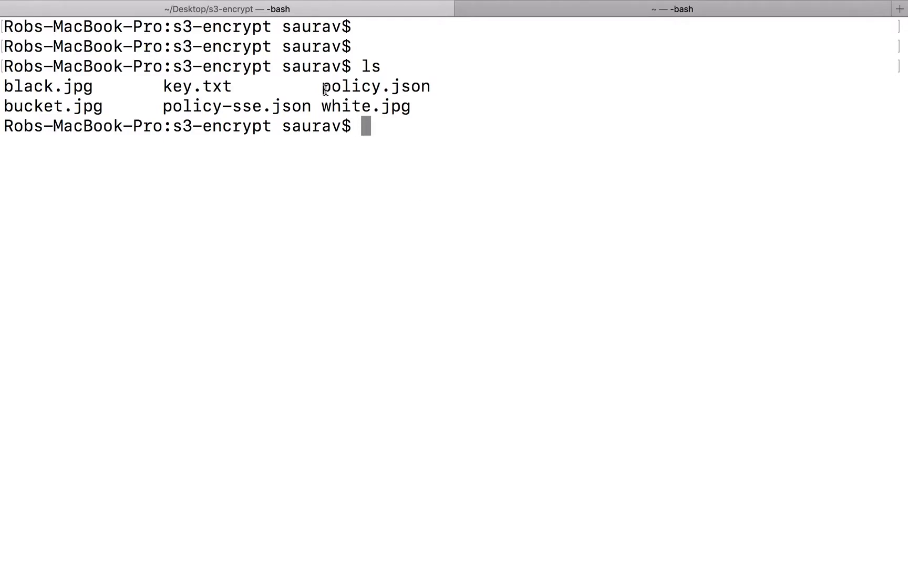
Show policy.json with cat and highlight its aws:kms SSEAlgorithm and KMSMasterKeyID lines.
double_click(374, 86)
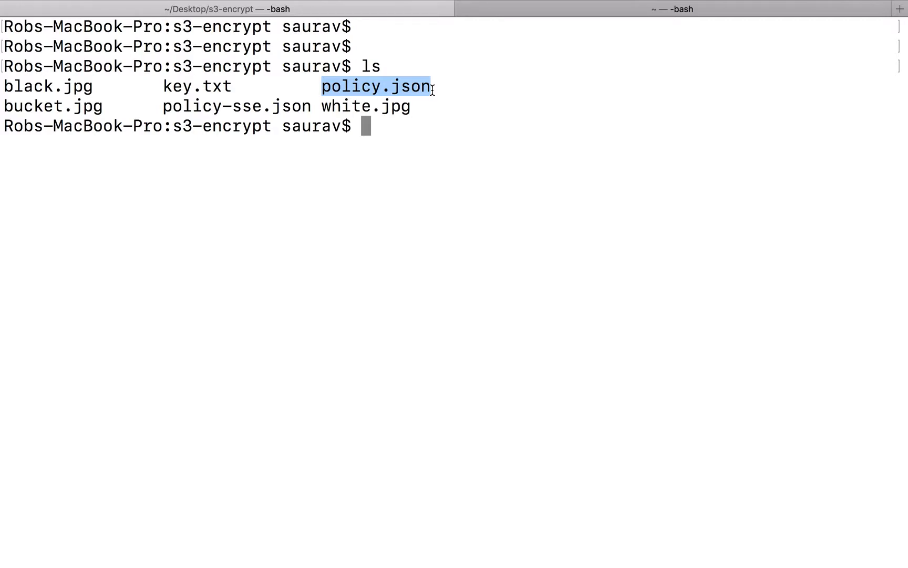
type("cat policy.js")
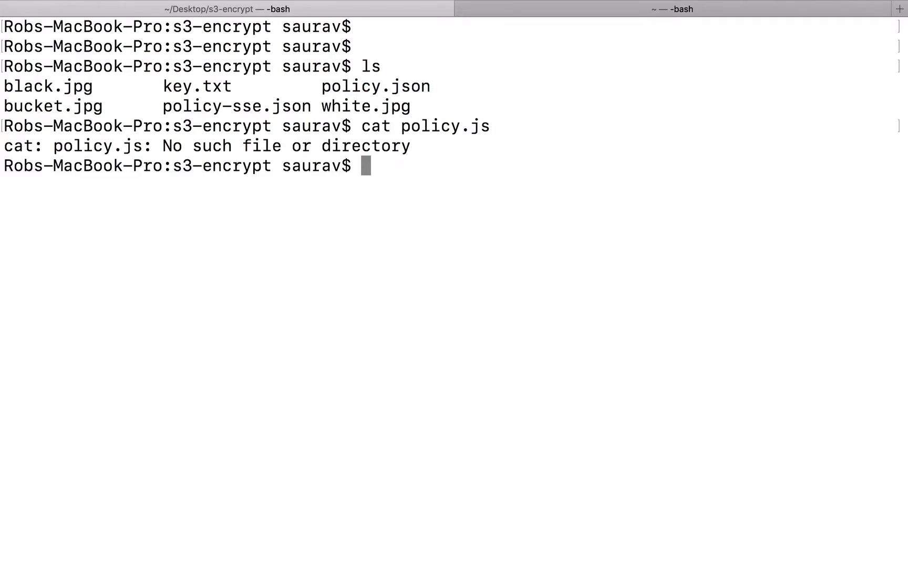
type("cat policy.json")
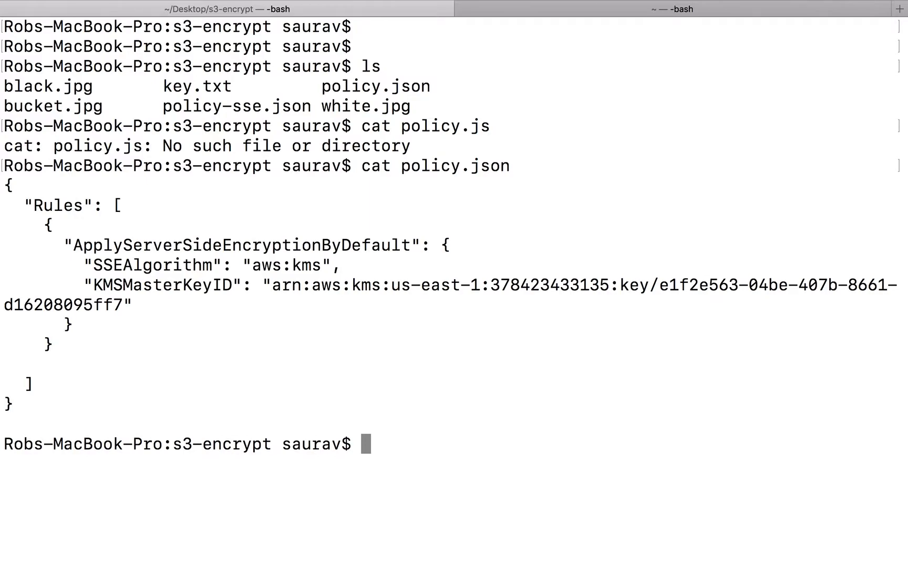
left_click_drag(47, 225, 11, 403)
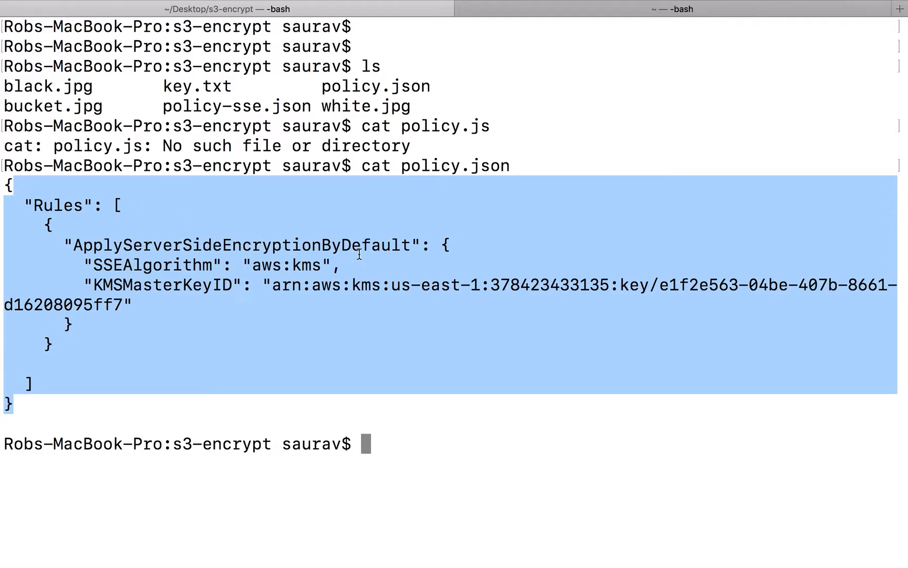
left_click(134, 271)
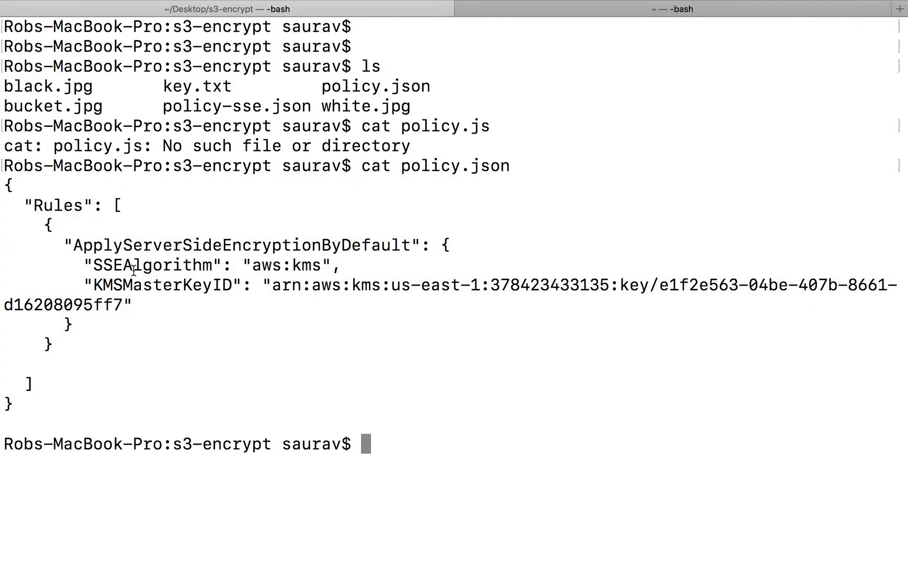
left_click_drag(86, 265, 333, 285)
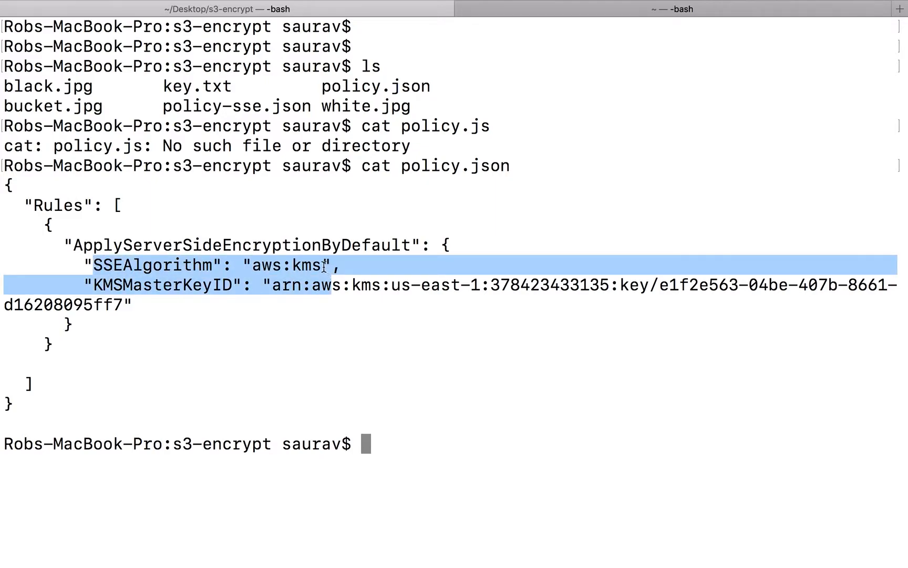
left_click(349, 286)
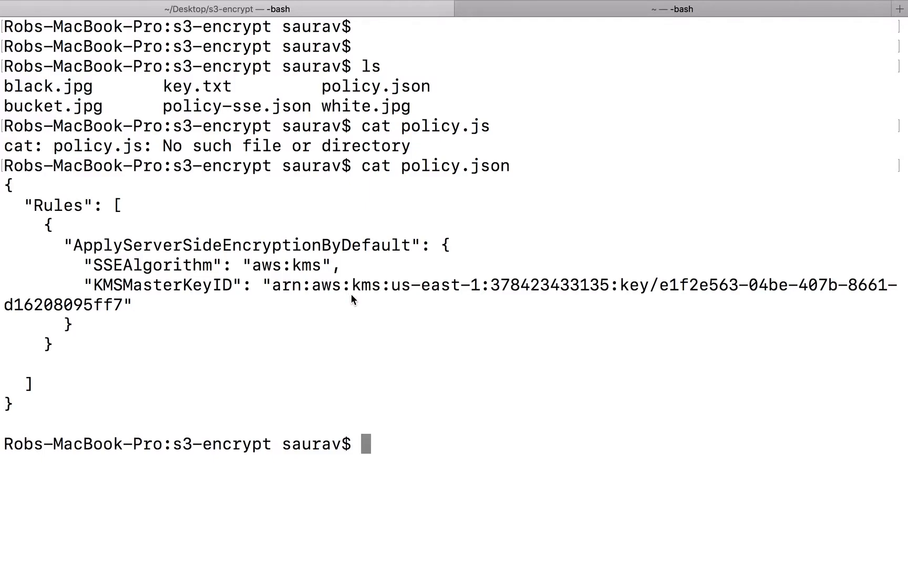
mouse_move(364, 167)
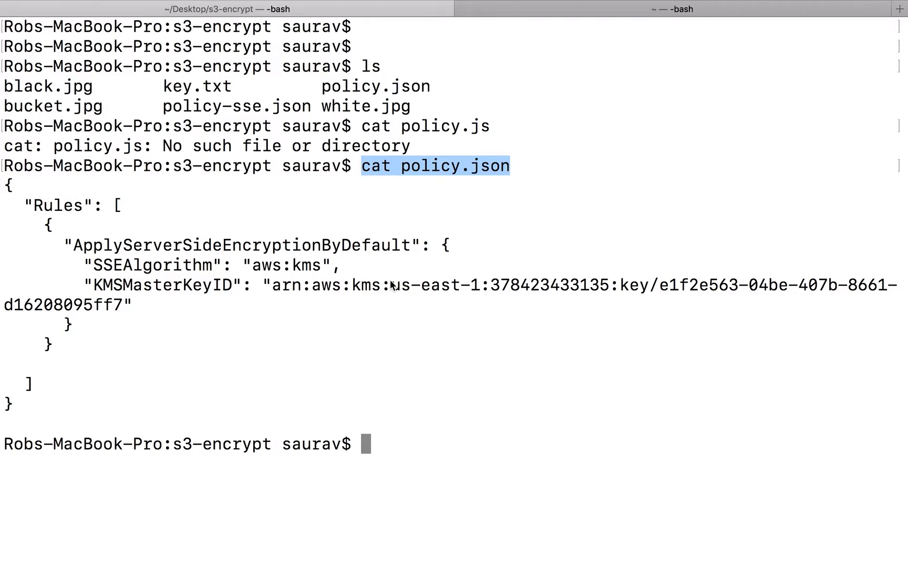
mouse_move(14, 249)
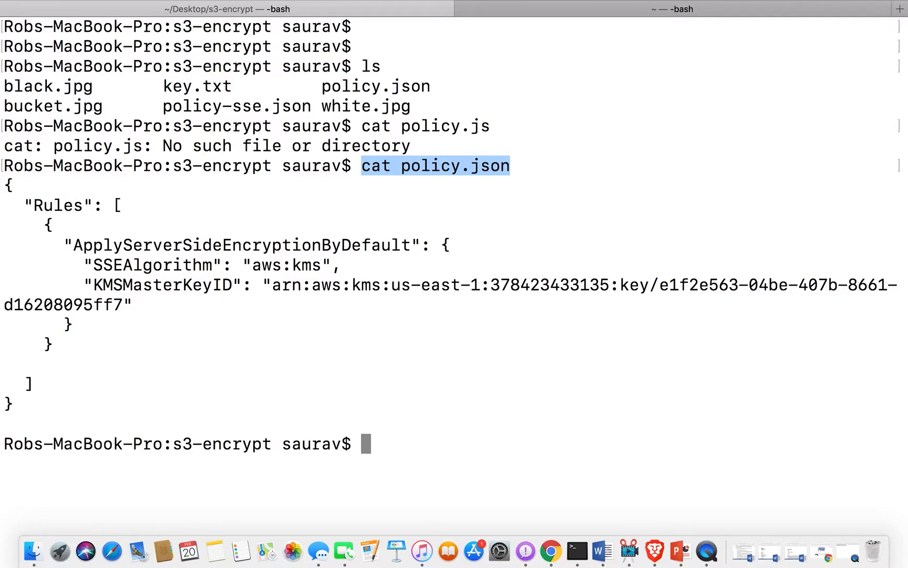
Start 'aws s3api put-bucket-encryption --bucket m', fixing the mistyped mb subcommand along the way.
type("aws")
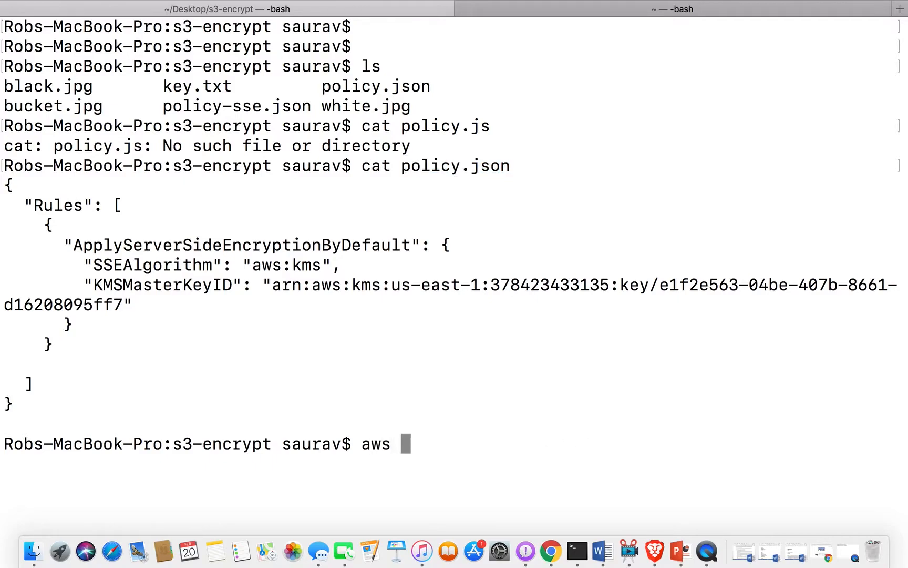
type("s3")
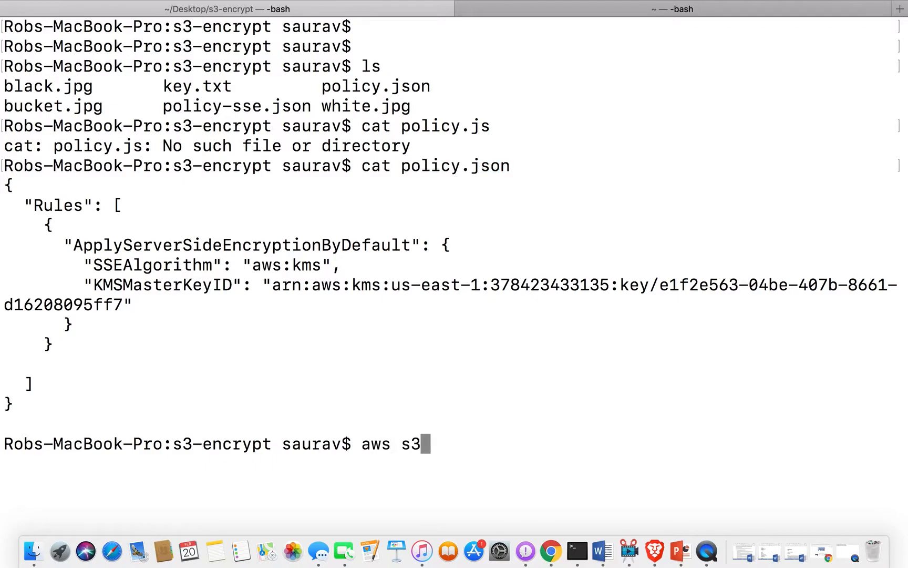
type("api")
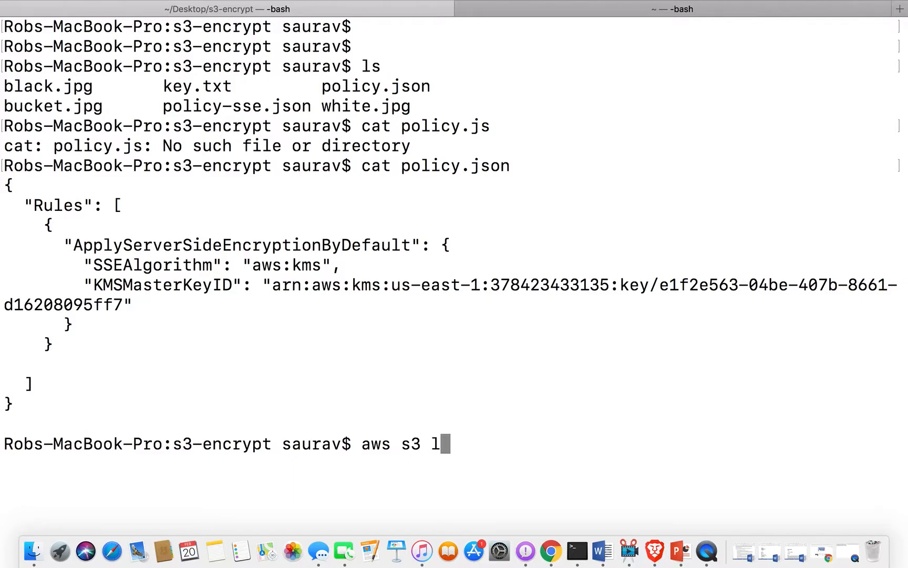
type("mb")
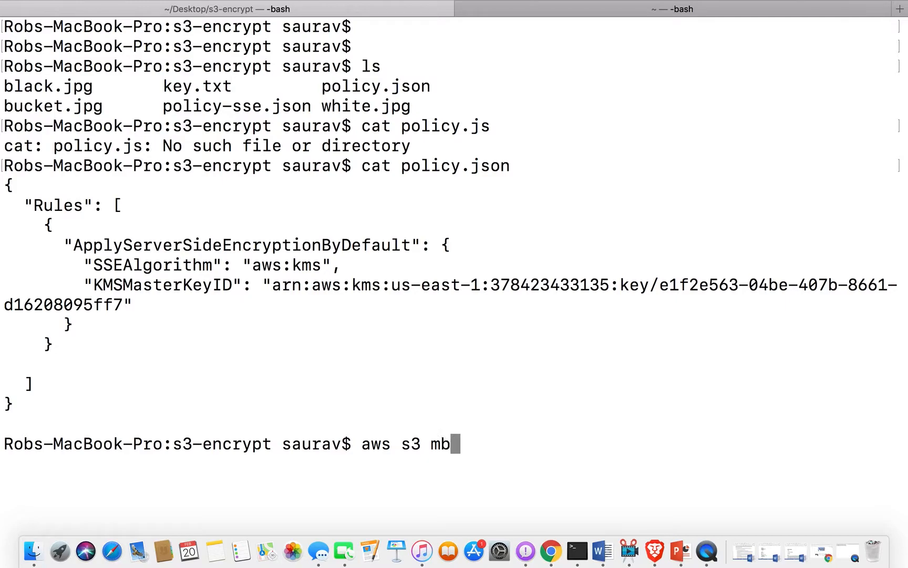
key("Backspace")
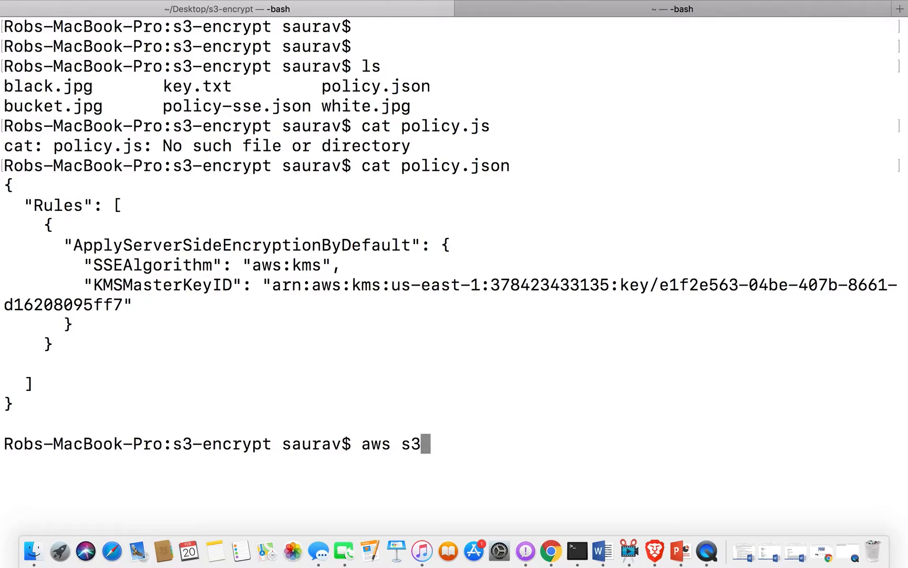
type("api put")
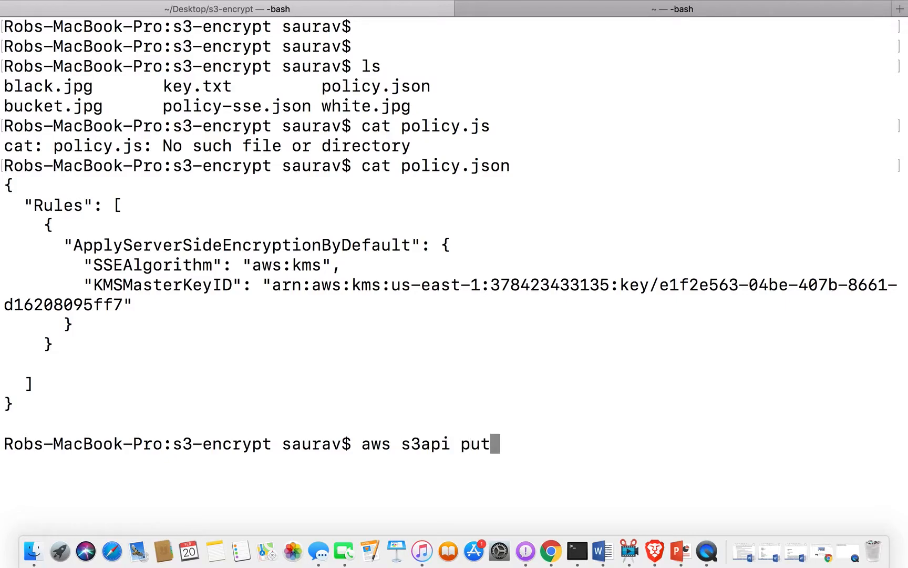
type("-bucket")
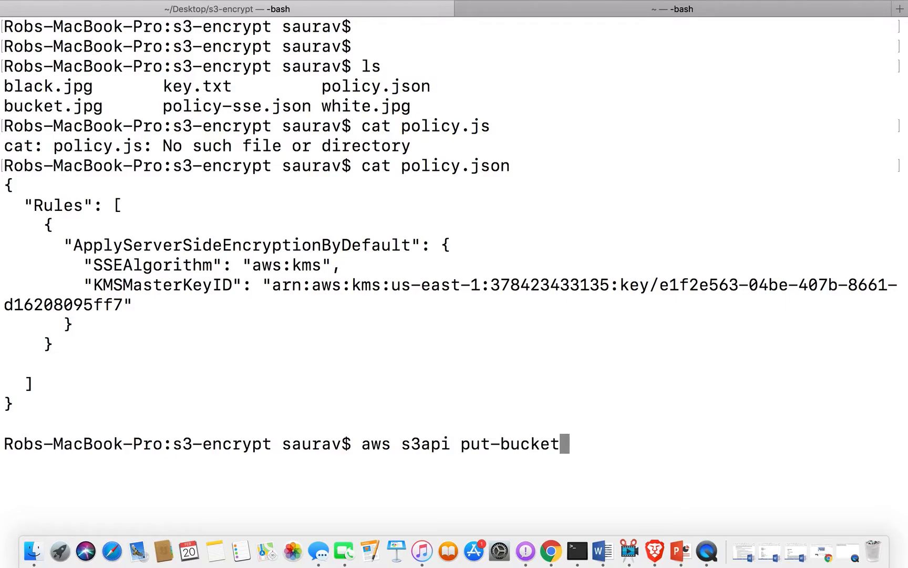
type("-encr")
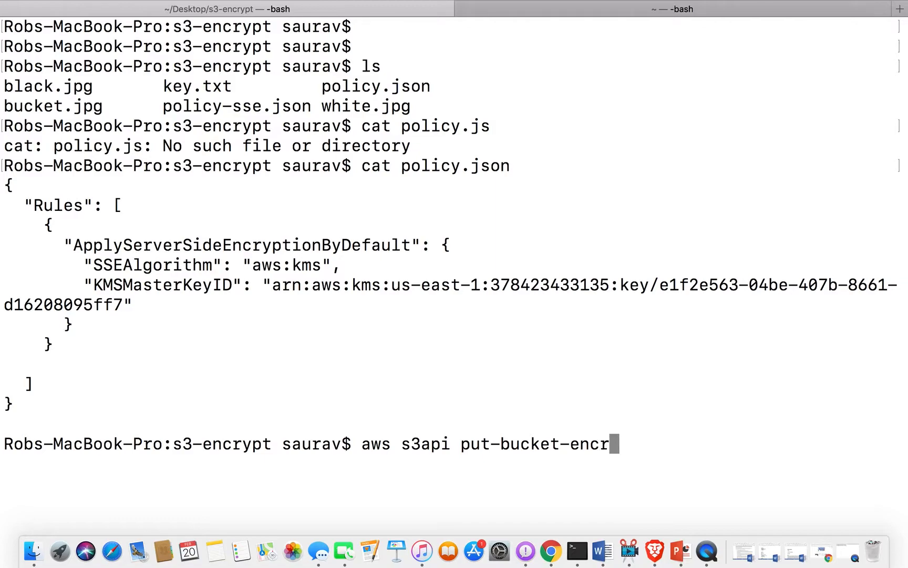
type("yption")
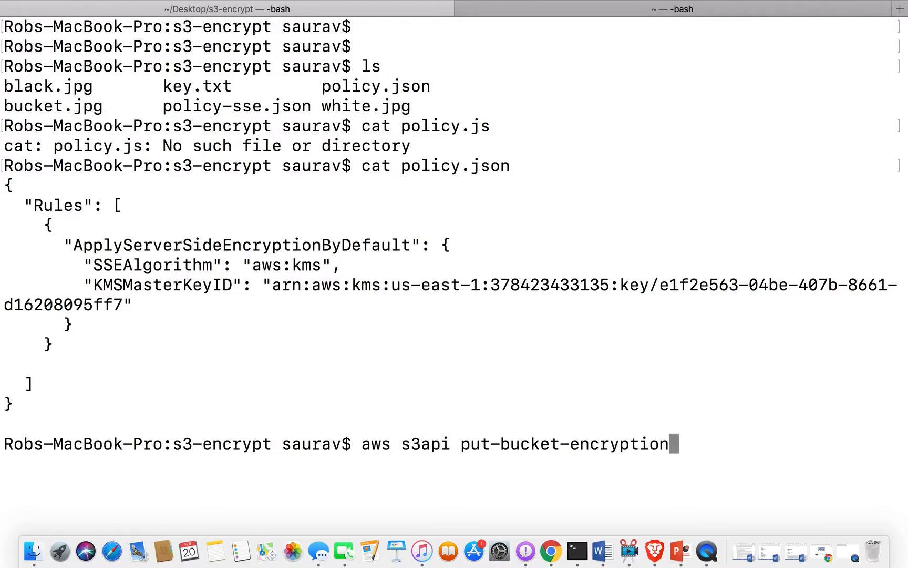
type("--buckey")
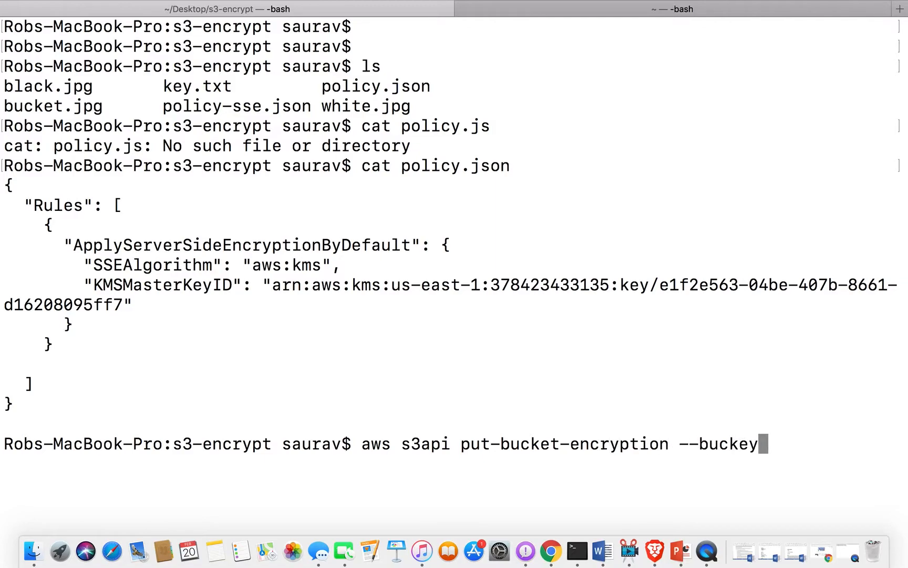
type("t")
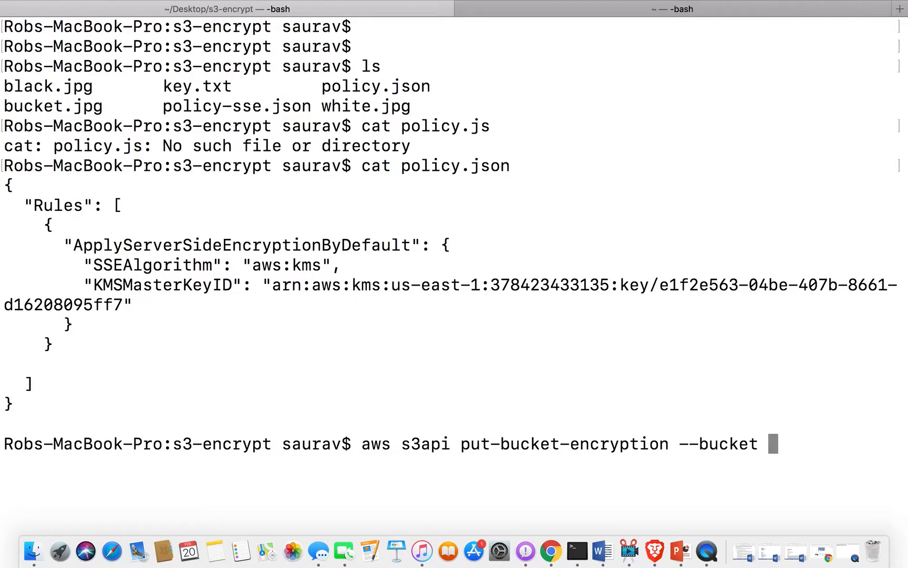
type("my-bucke")
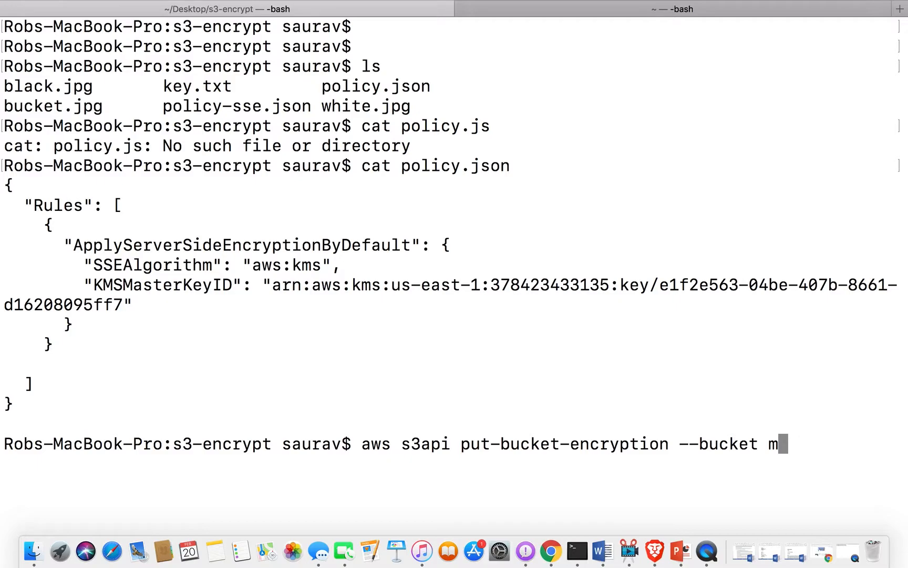
key("Backspace")
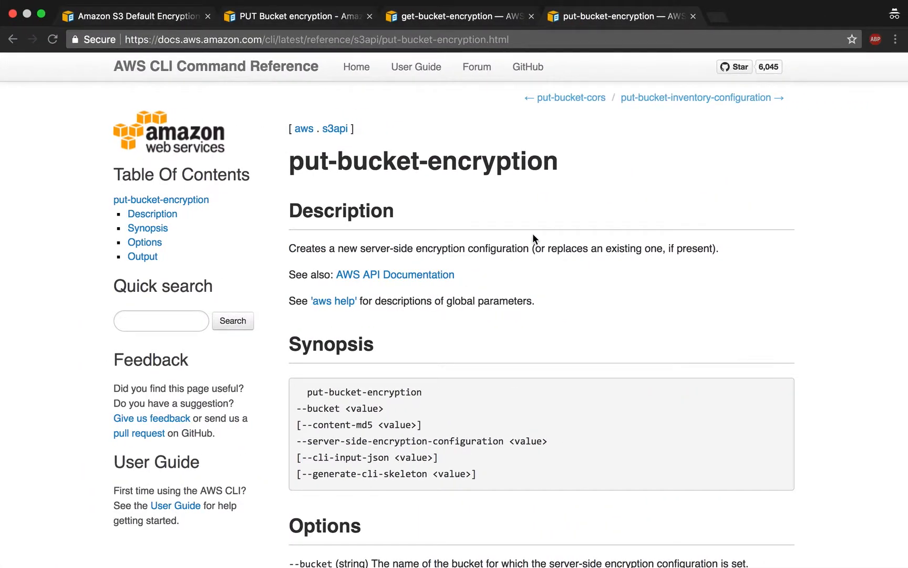
Recheck test-bucket-123rt's AES-256 default encryption and pick up its bucket name from the overview.
left_click(131, 16)
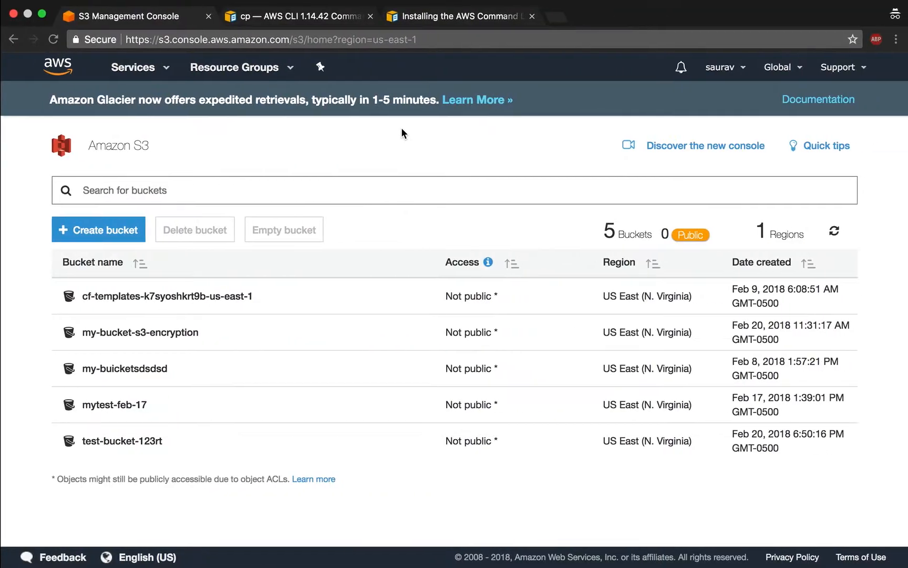
left_click(122, 441)
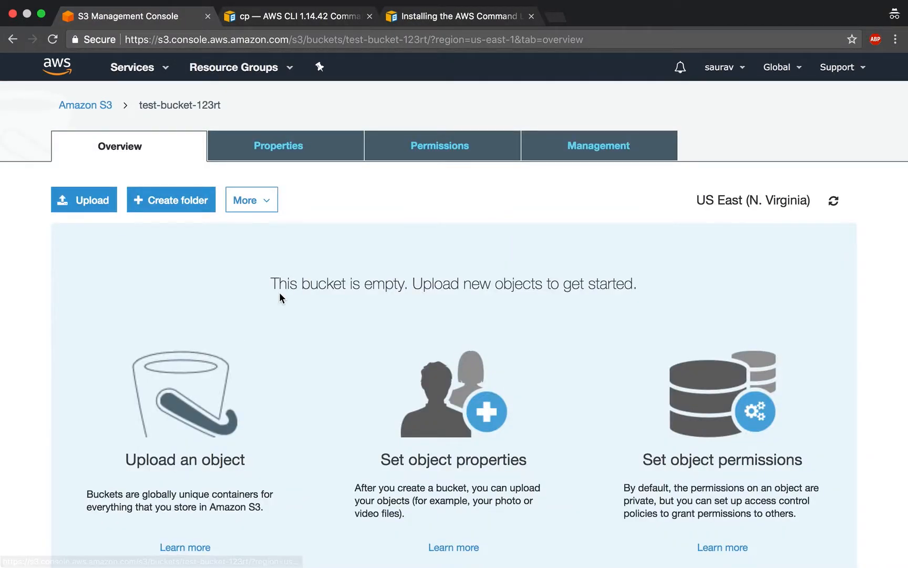
left_click(278, 146)
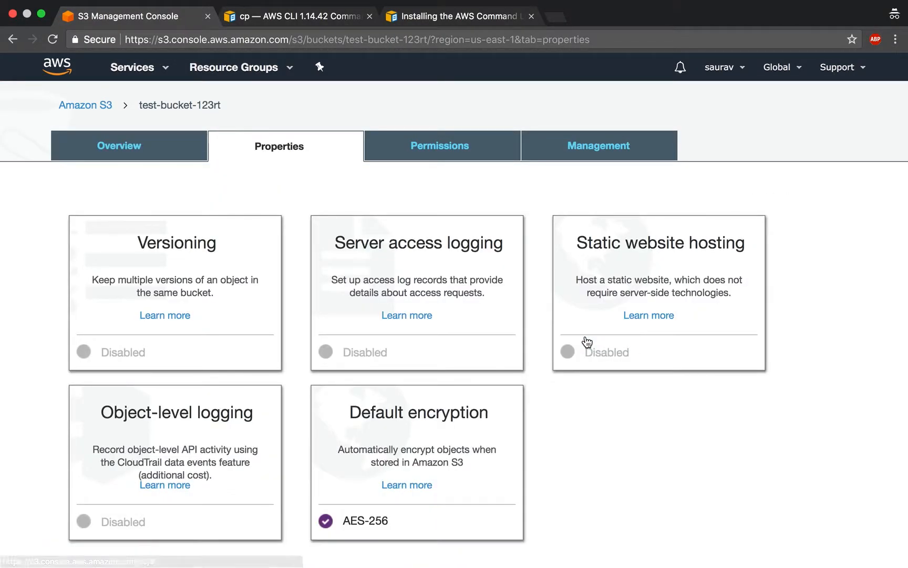
mouse_move(366, 226)
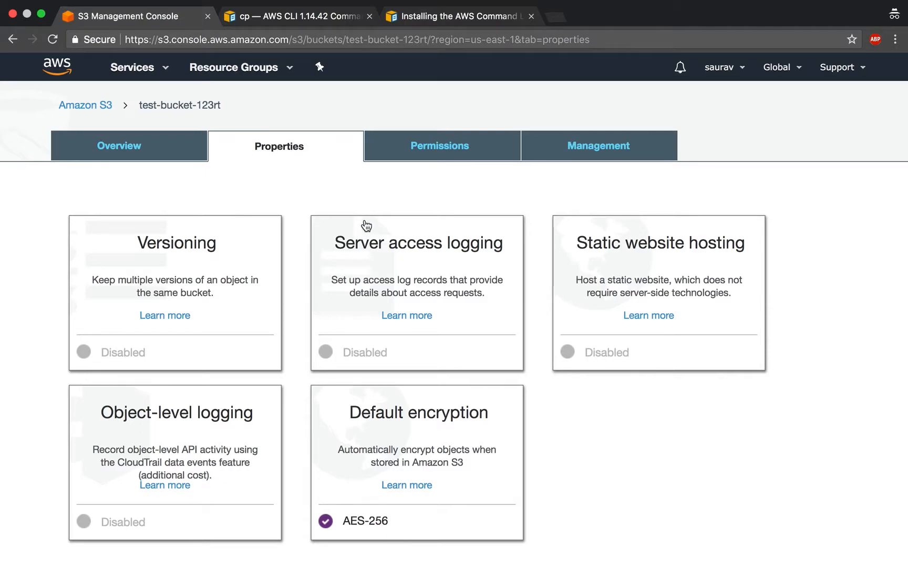
mouse_move(143, 139)
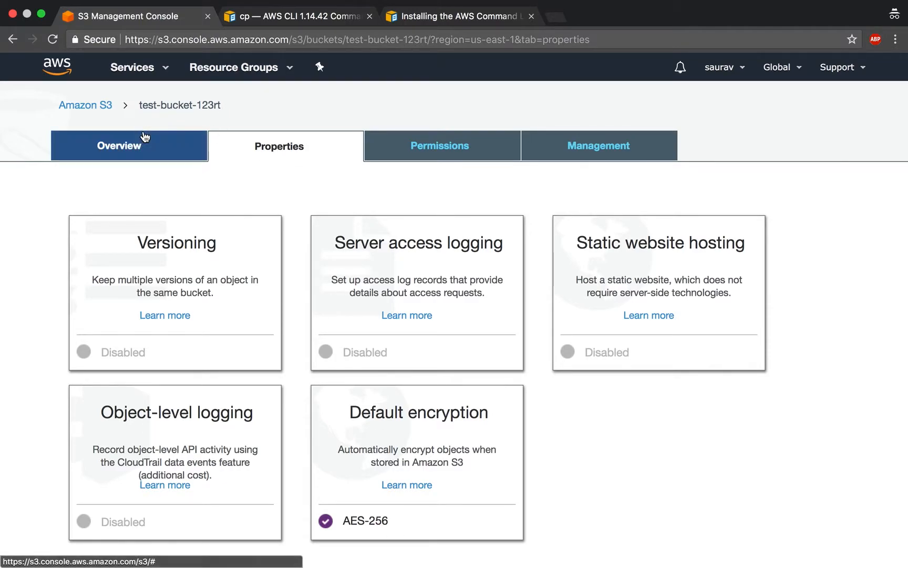
left_click(120, 147)
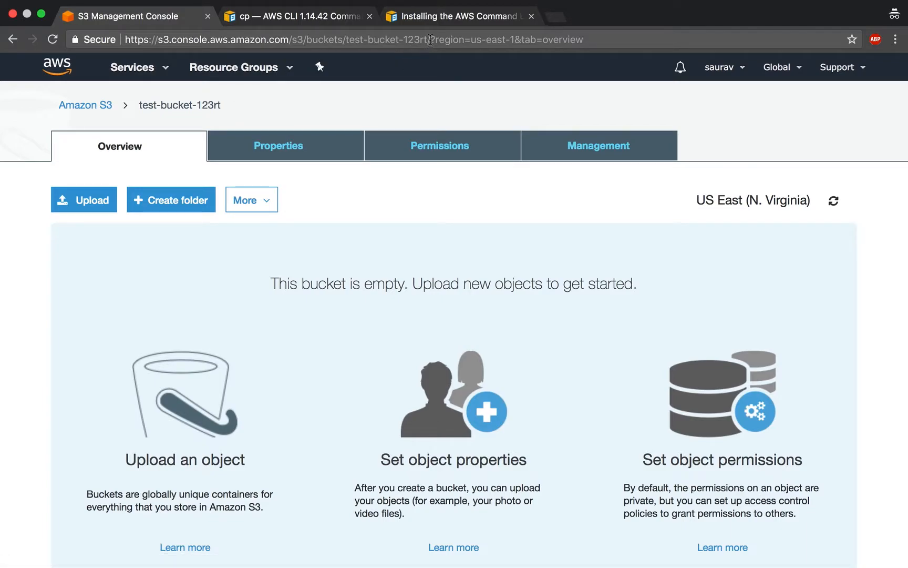
double_click(386, 40)
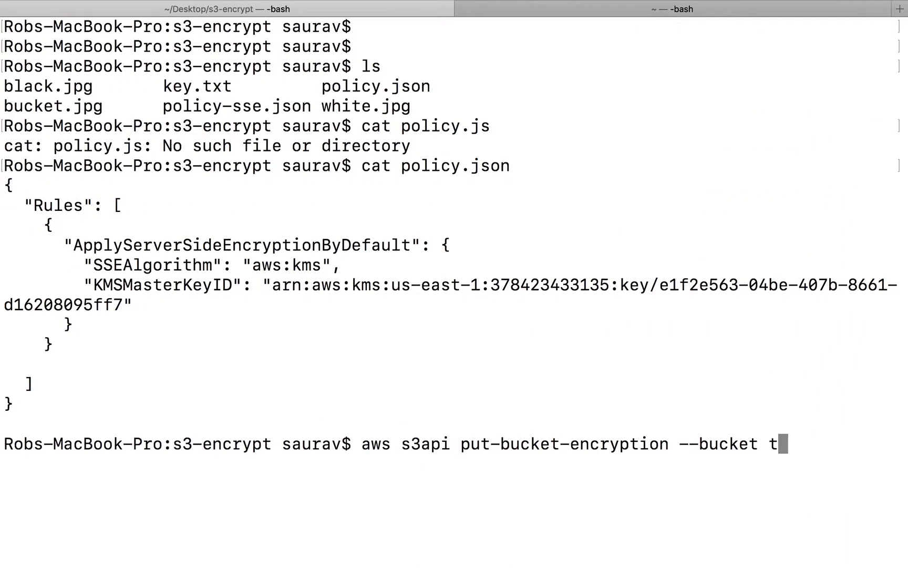
Complete the bucket name test-bucket-123rt and add --server-side-encryption-configuration.
type("est-bucket-123rt")
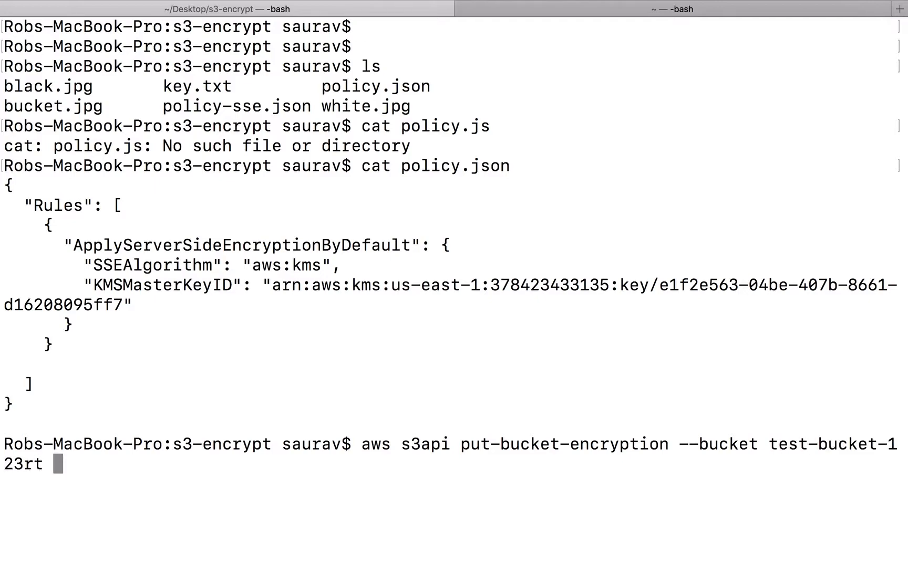
type("--ser")
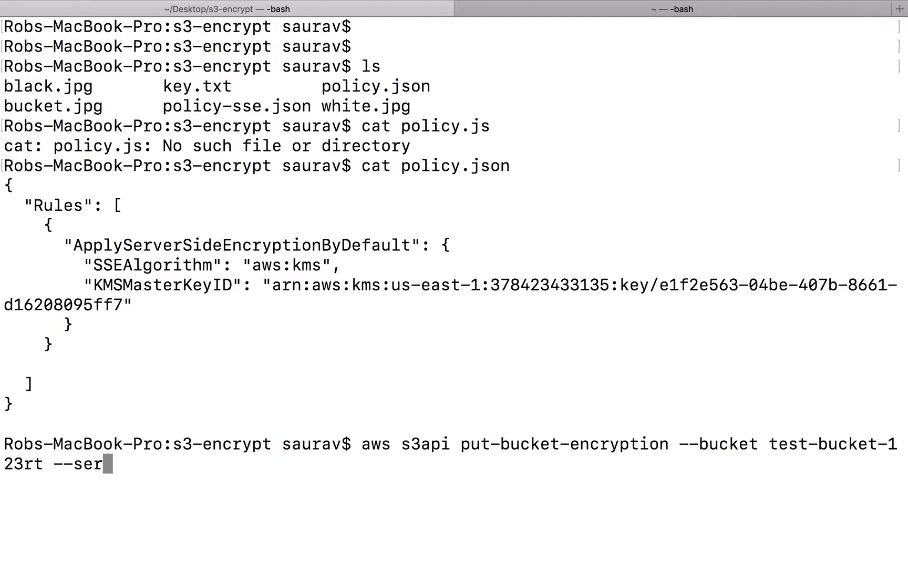
type("ver")
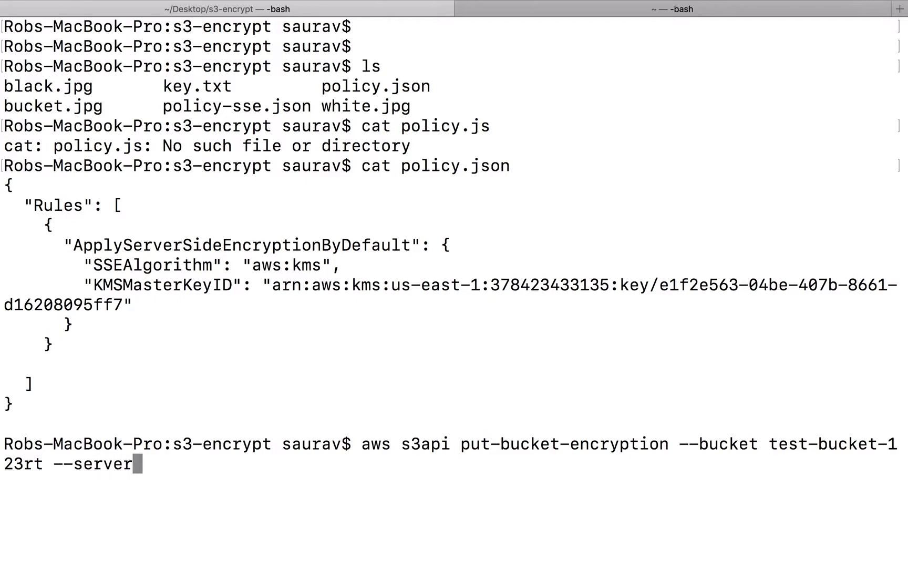
type("-side-e")
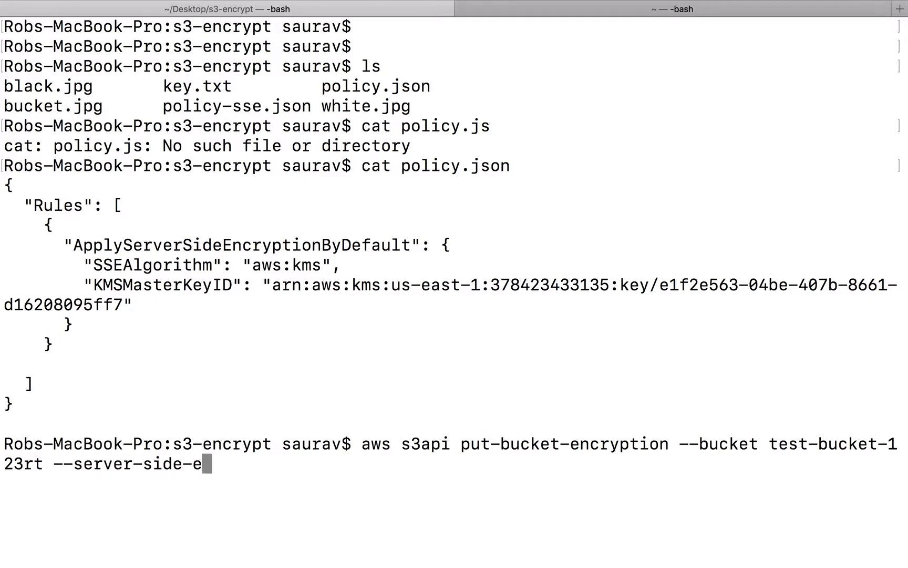
type("ncryptio")
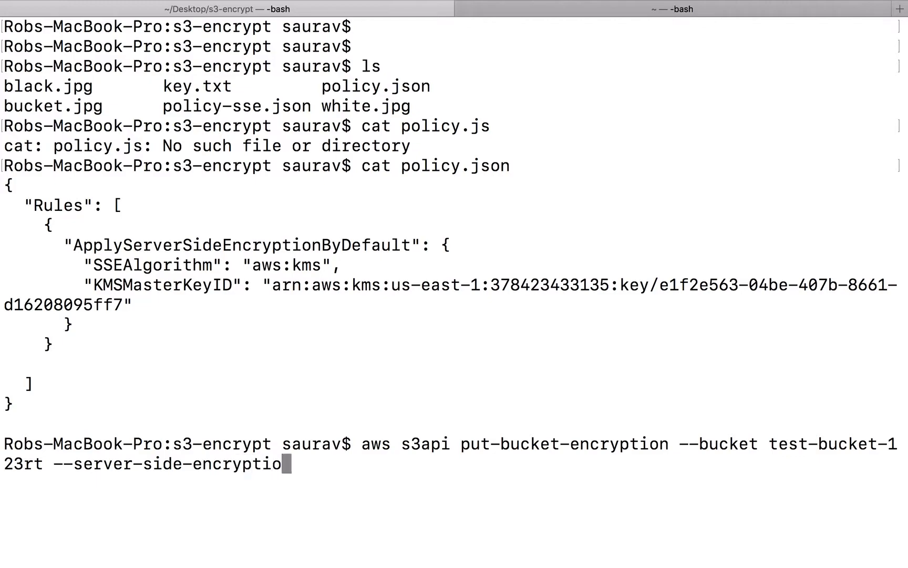
type("-configurat")
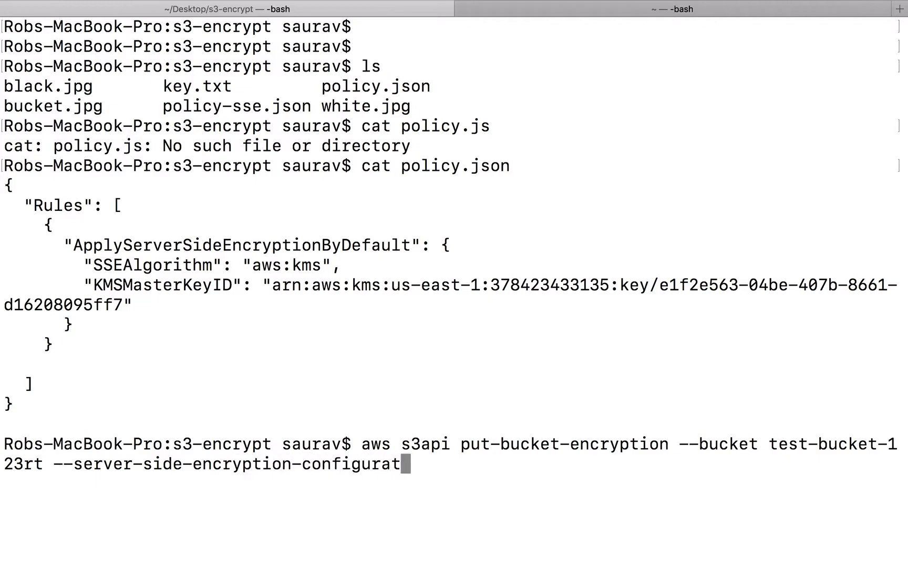
type("ion")
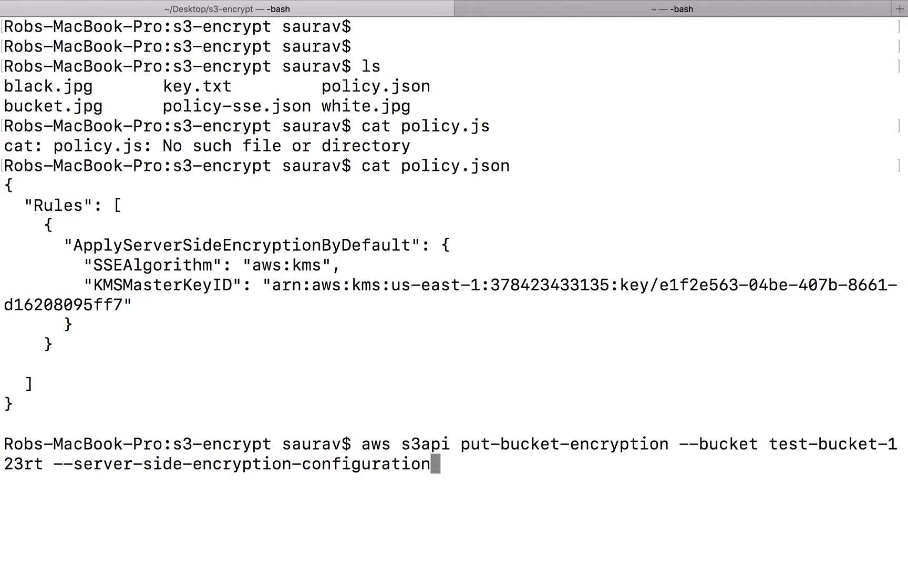
type("\" \"")
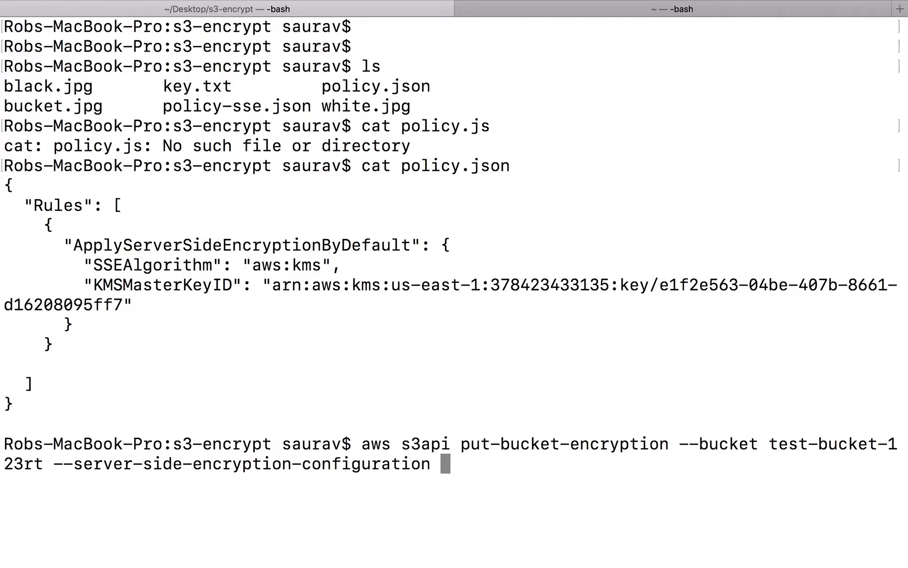
mouse_move(772, 406)
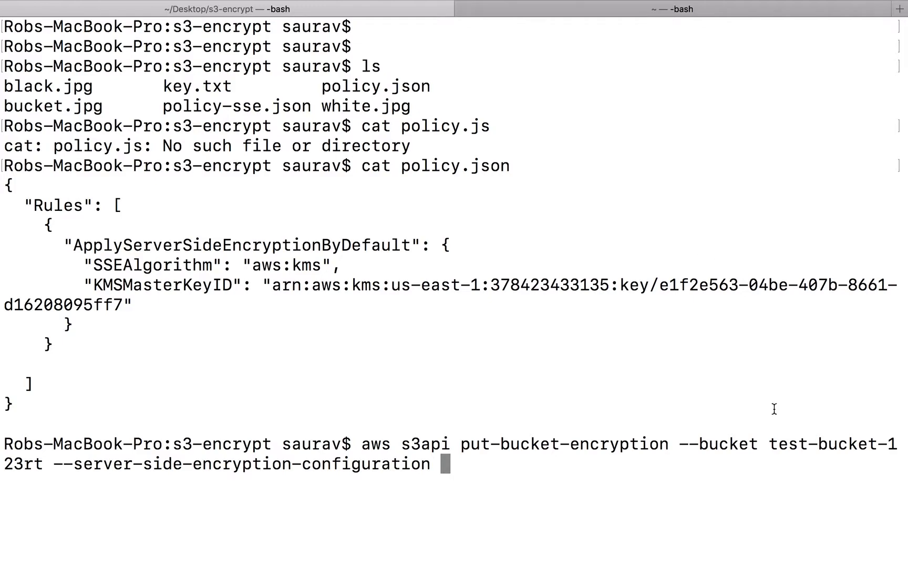
Mark the bucket name in the command and supply file://policy.json as the configuration.
left_click_drag(402, 444, 762, 443)
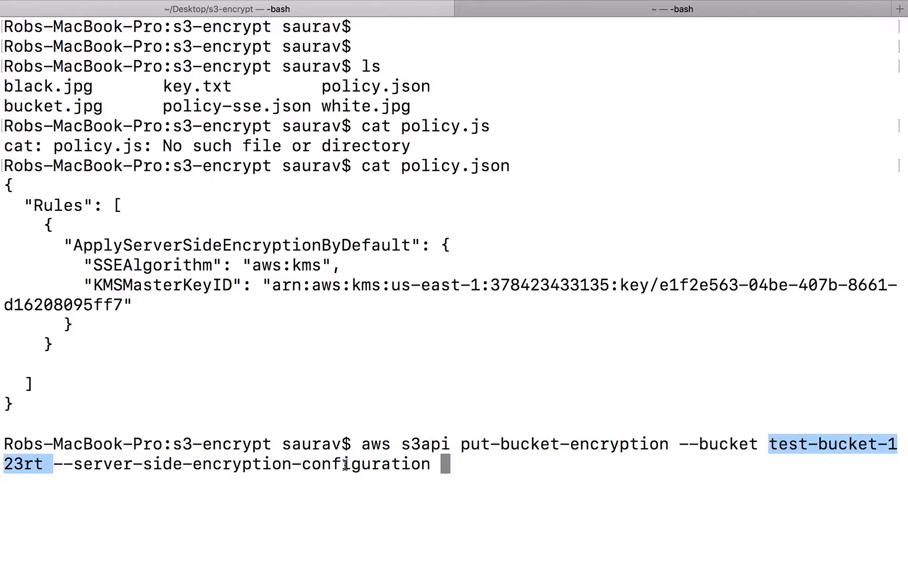
mouse_move(465, 485)
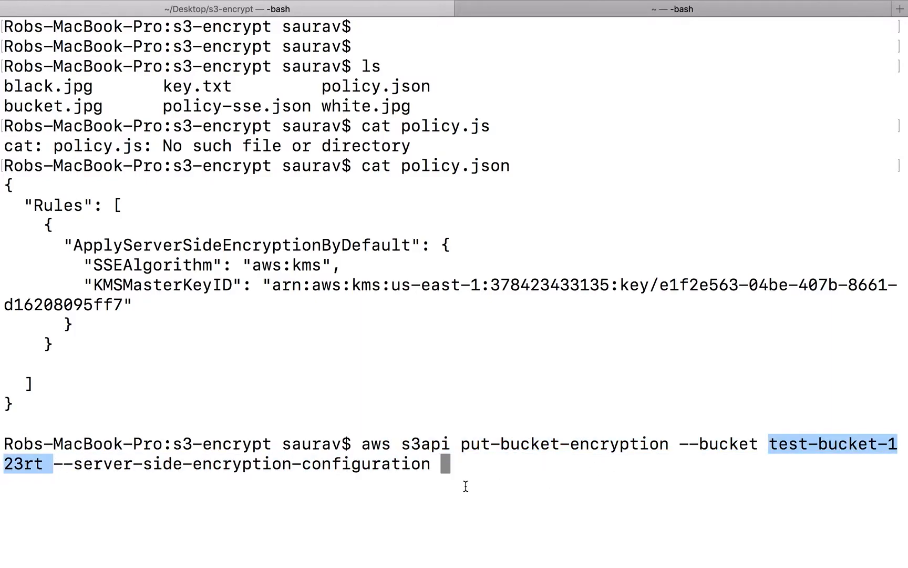
type("file")
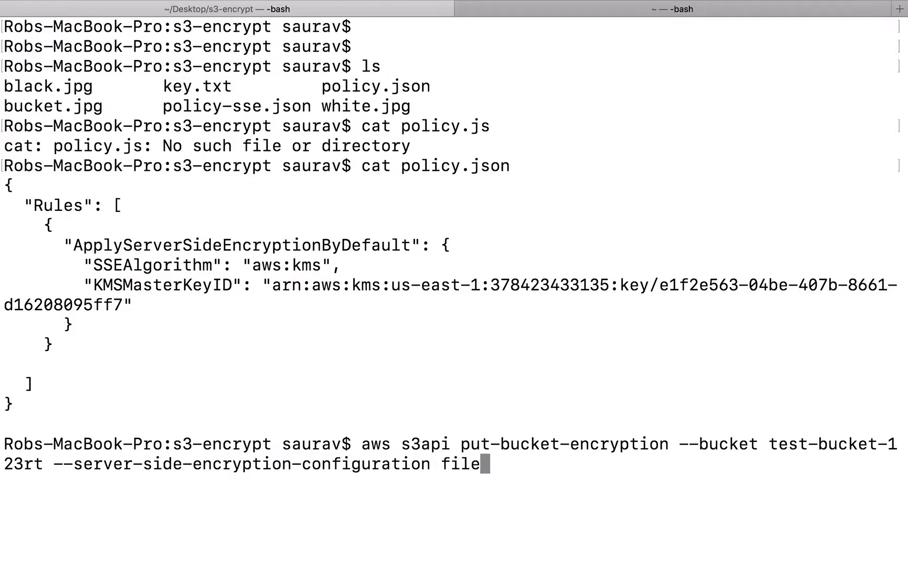
type("://")
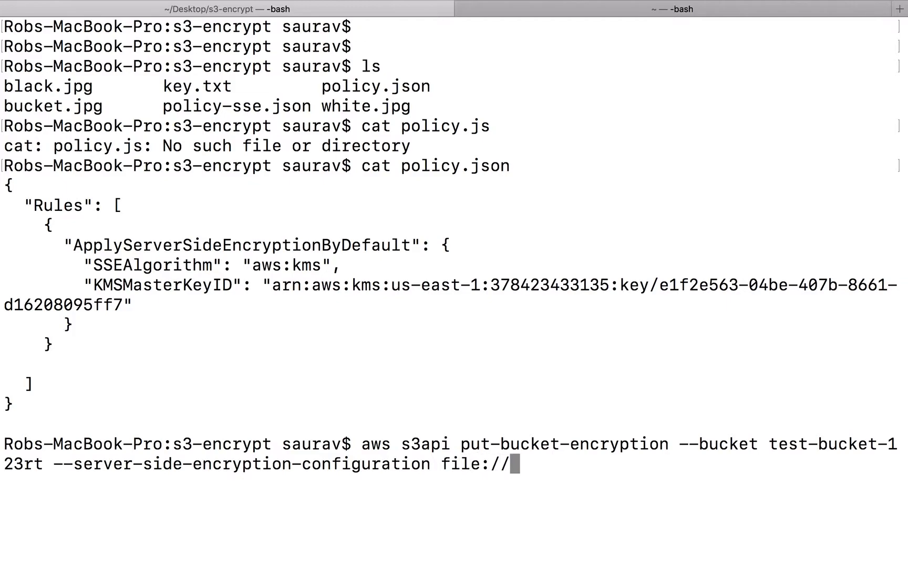
type("poli")
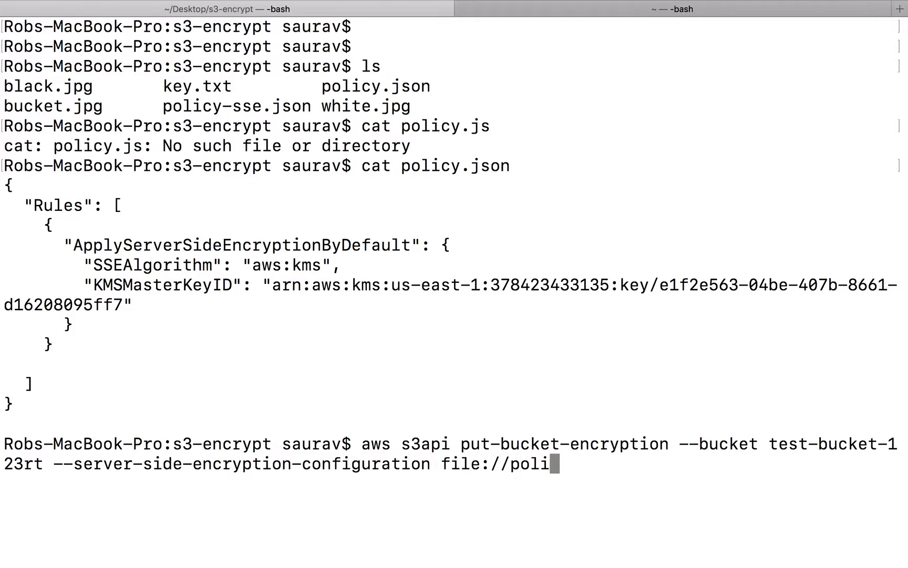
type("cy.json")
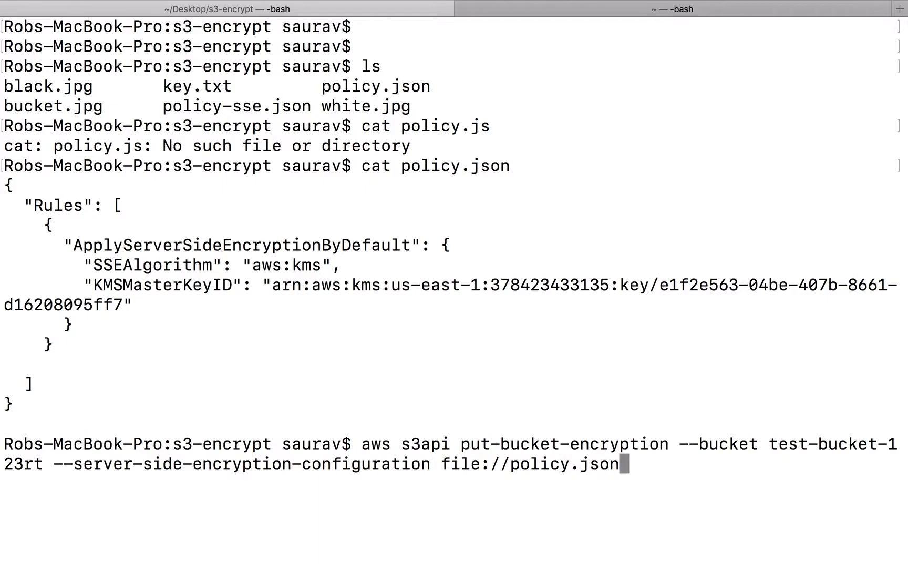
mouse_move(195, 339)
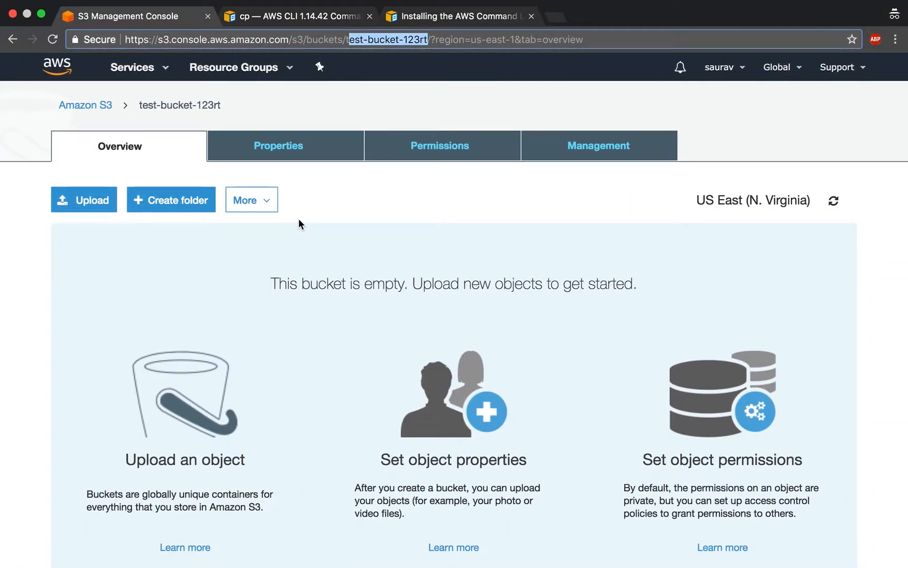
mouse_move(303, 163)
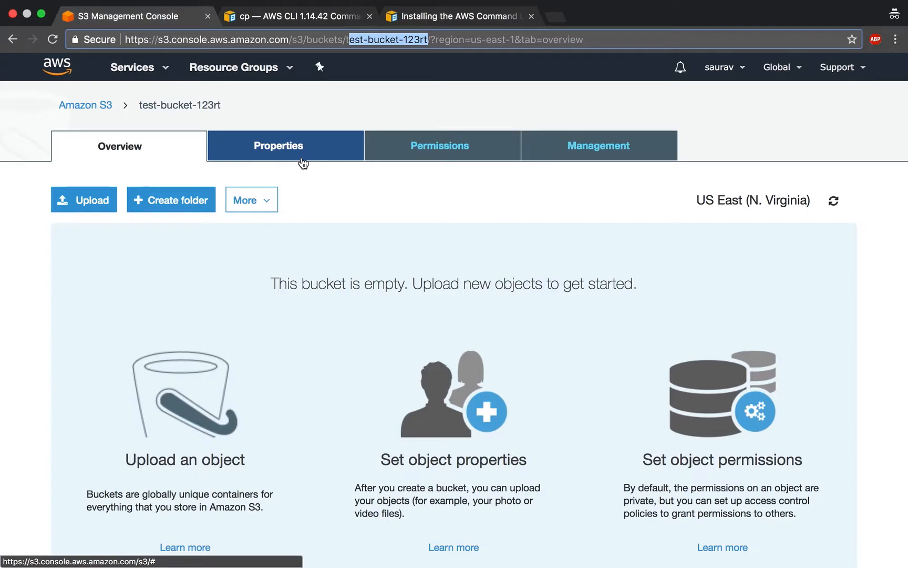
Reload the bucket's Properties so Default encryption now reads AWS-KMS.
left_click(279, 146)
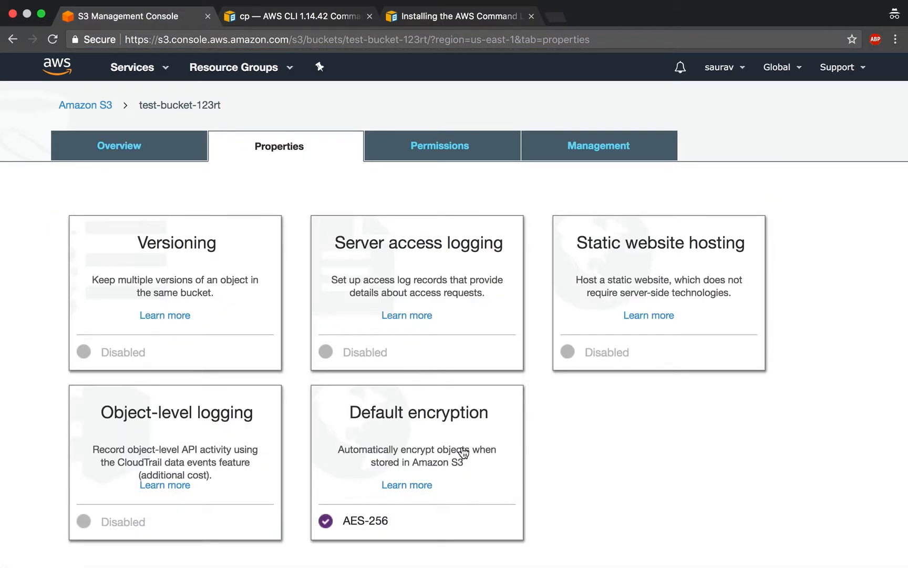
scroll("down", 3)
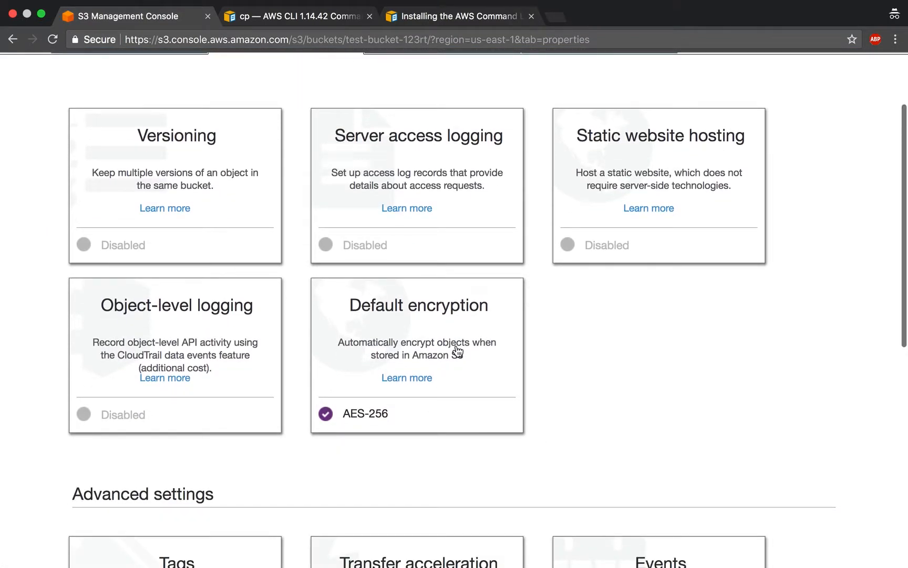
mouse_move(106, 84)
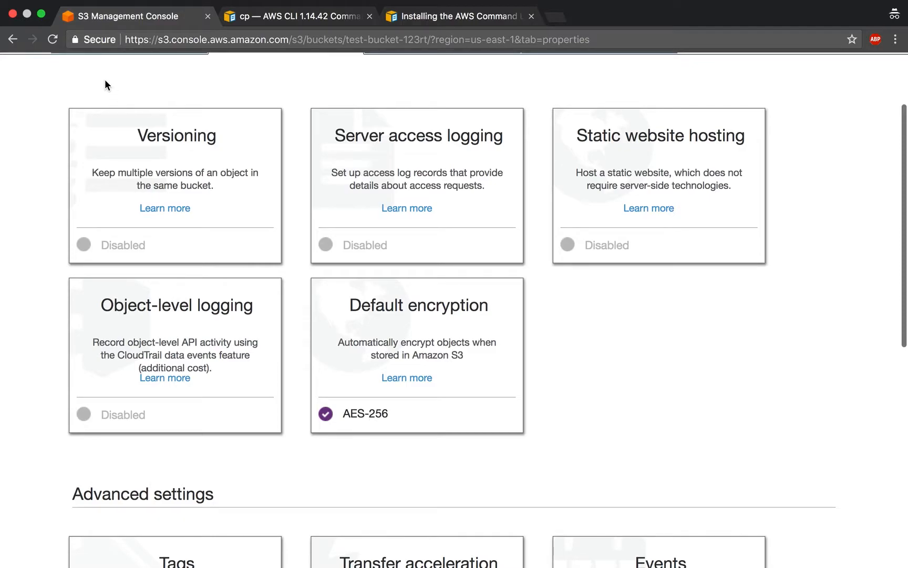
left_click(51, 39)
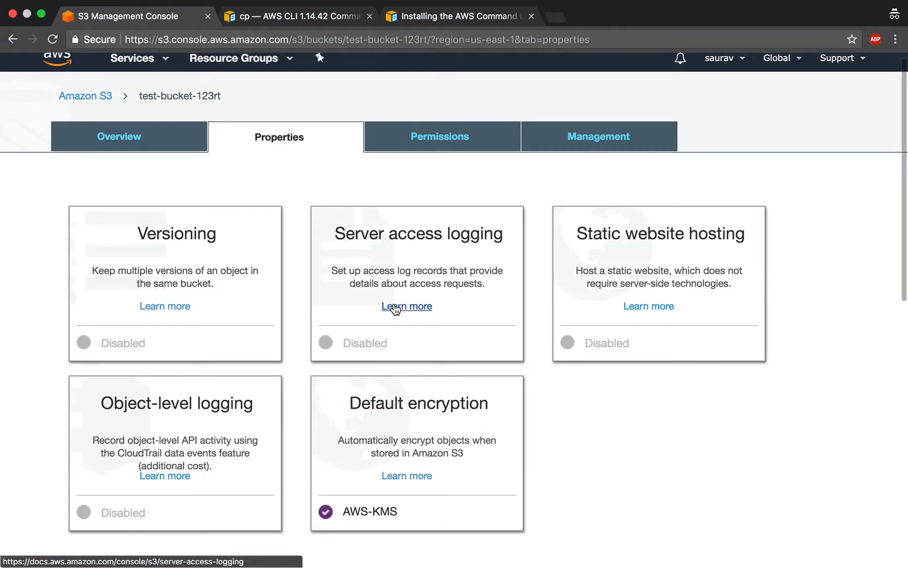
scroll("down", 3)
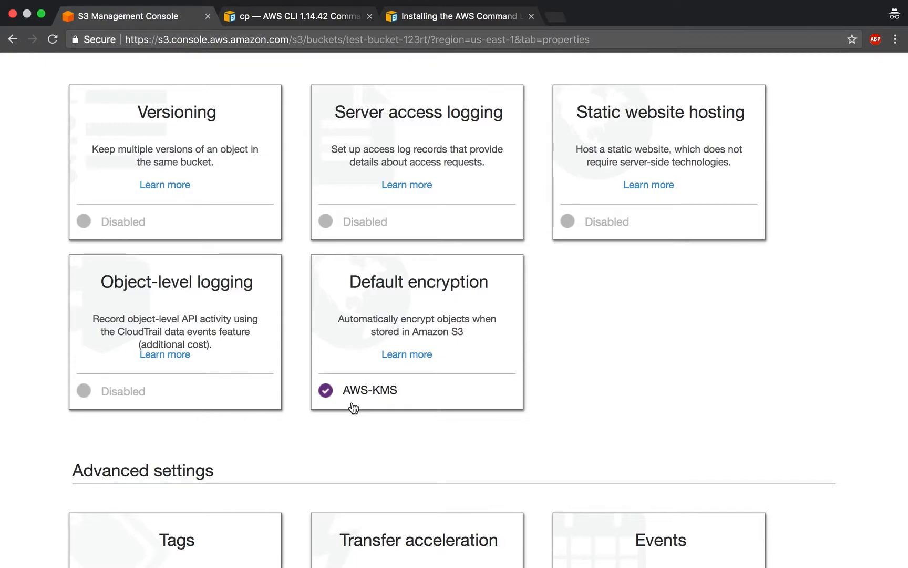
mouse_move(382, 343)
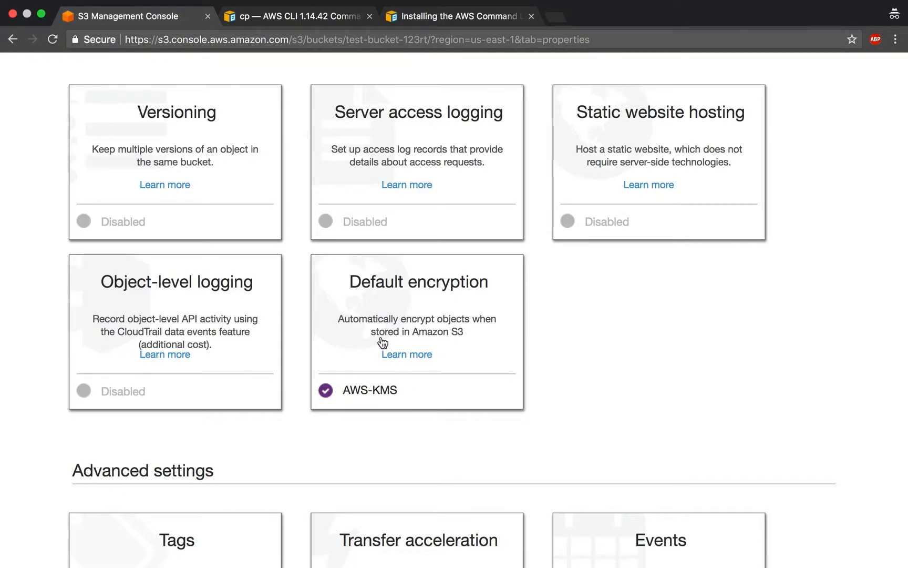
From the bucket Overview, start an Upload, browse for files, then cancel the file picker.
left_click(119, 146)
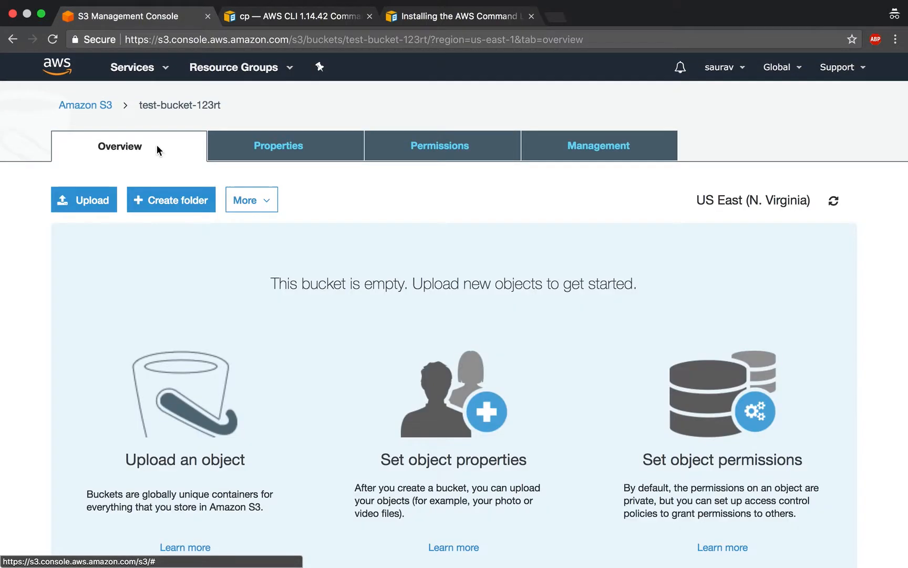
left_click(84, 200)
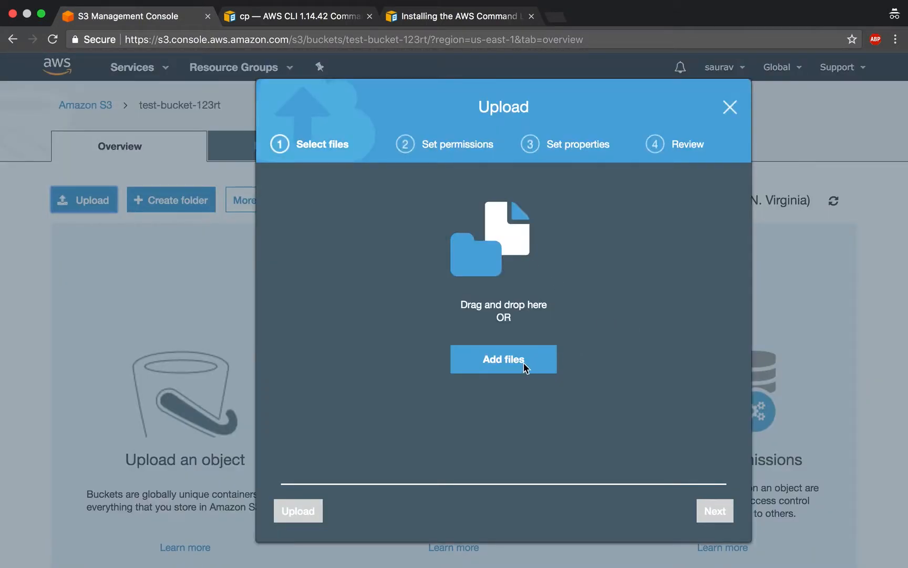
mouse_move(560, 234)
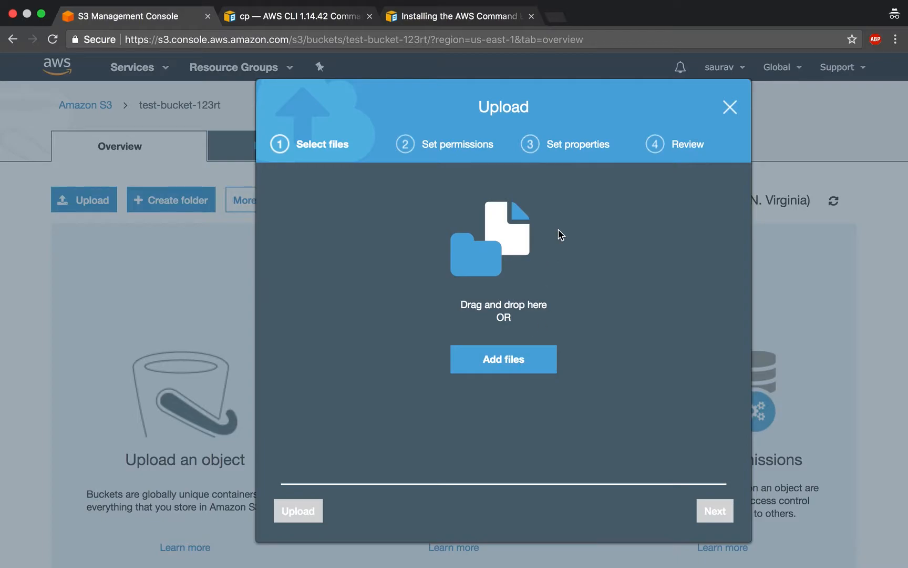
left_click(503, 360)
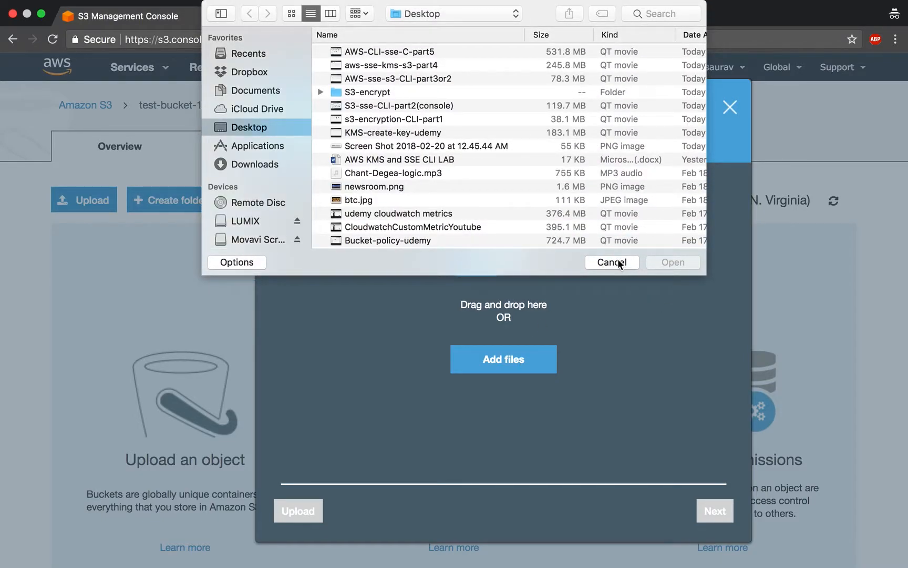
left_click(612, 263)
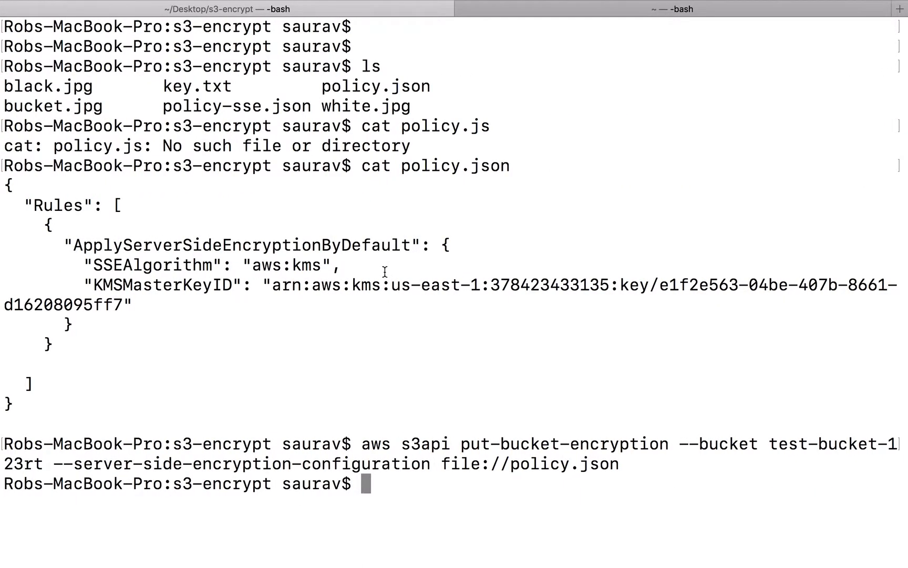
Enter the command aws s3 cp policy.json s3://test-bucket-123rt in Terminal.
type("a")
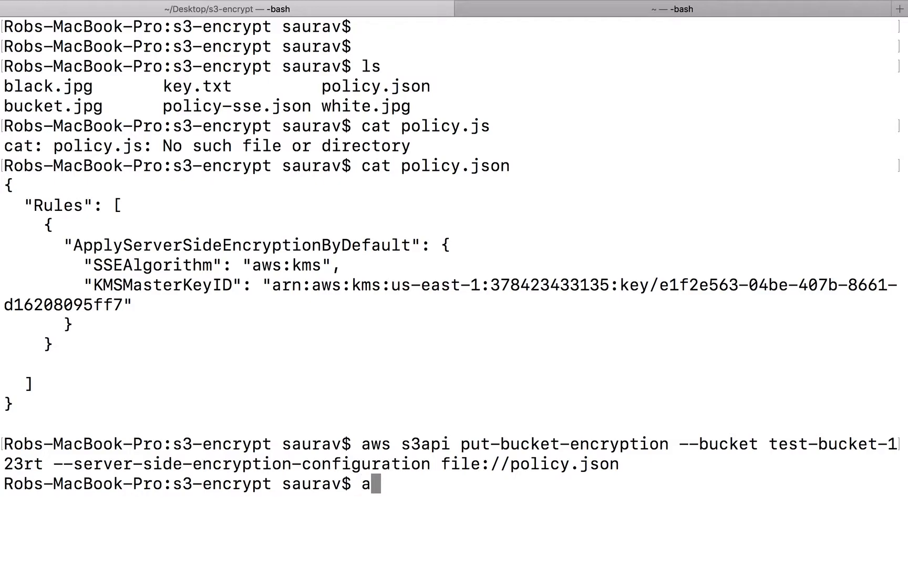
type("ws s3 c")
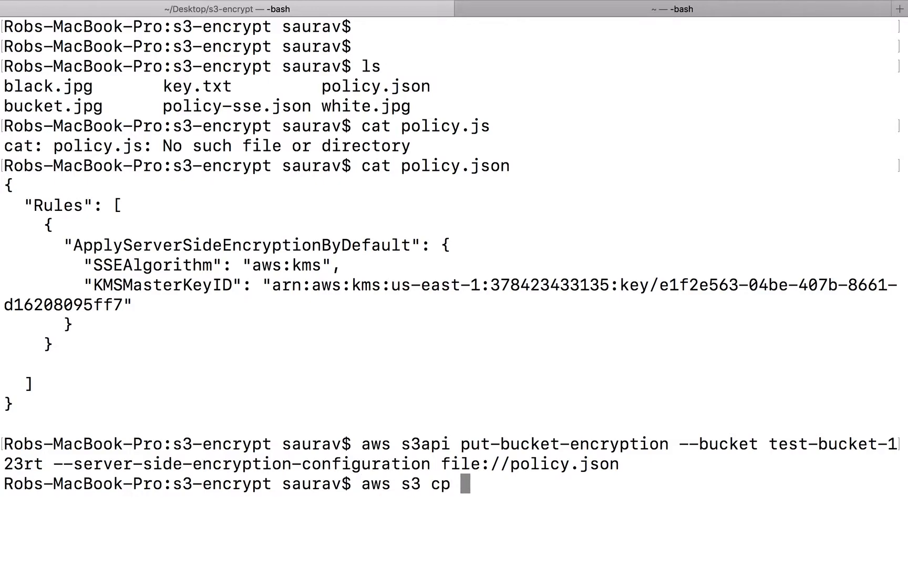
type("polic")
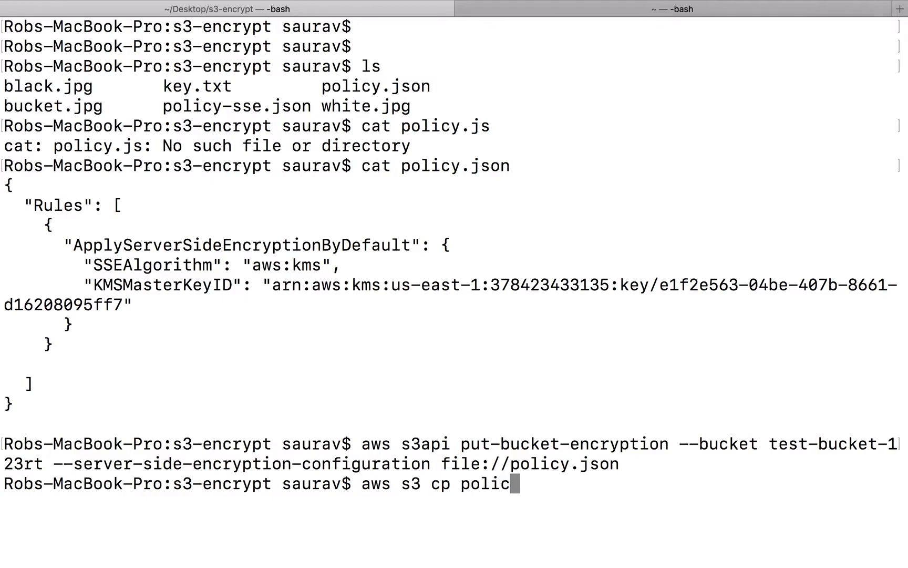
type("y.json")
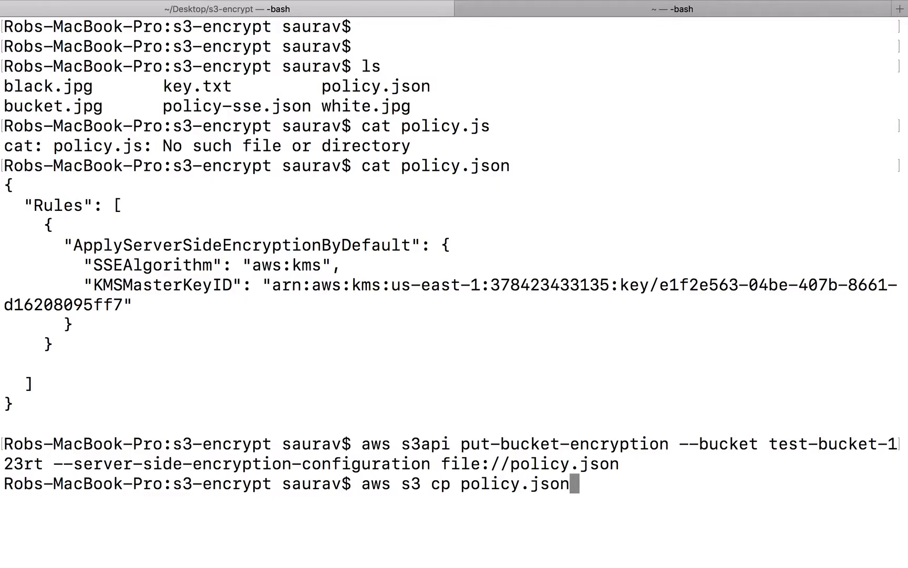
type("s")
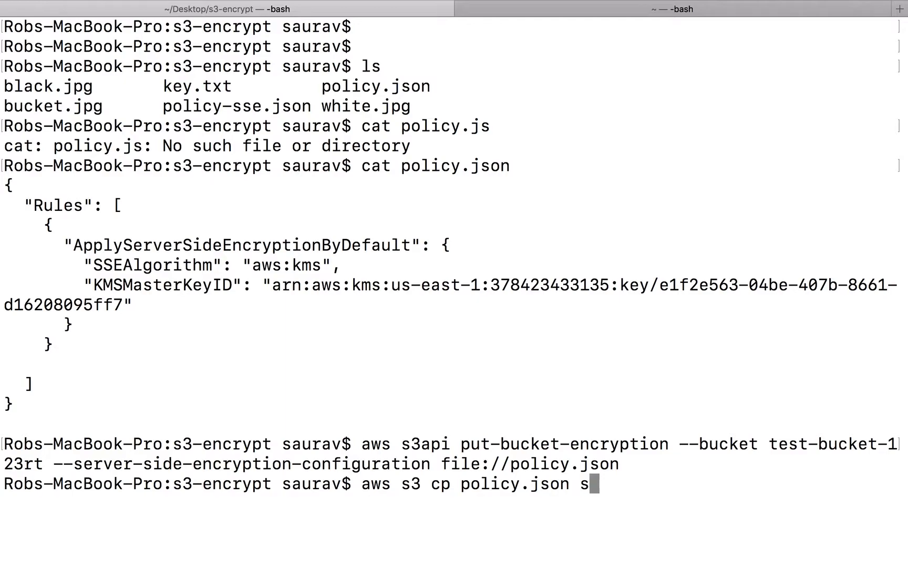
type("3://")
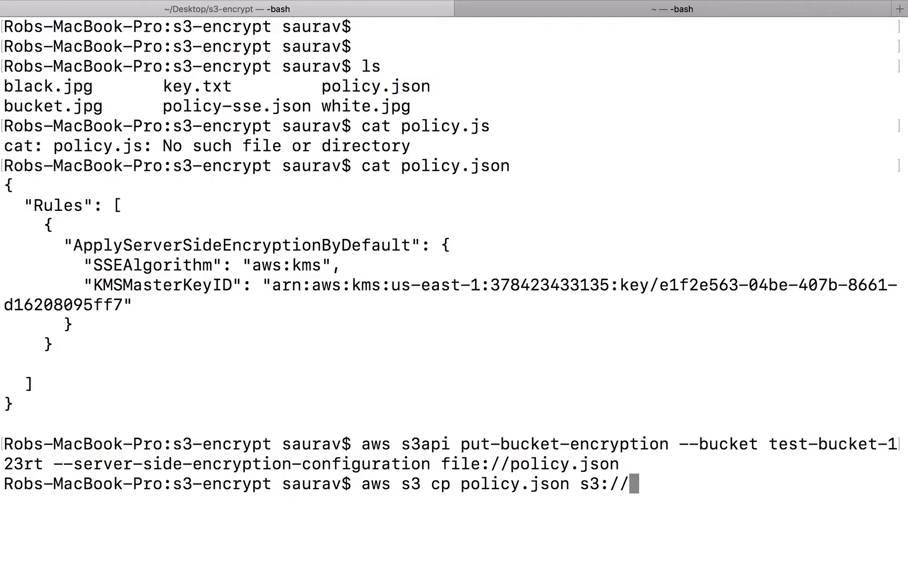
type("test-bu")
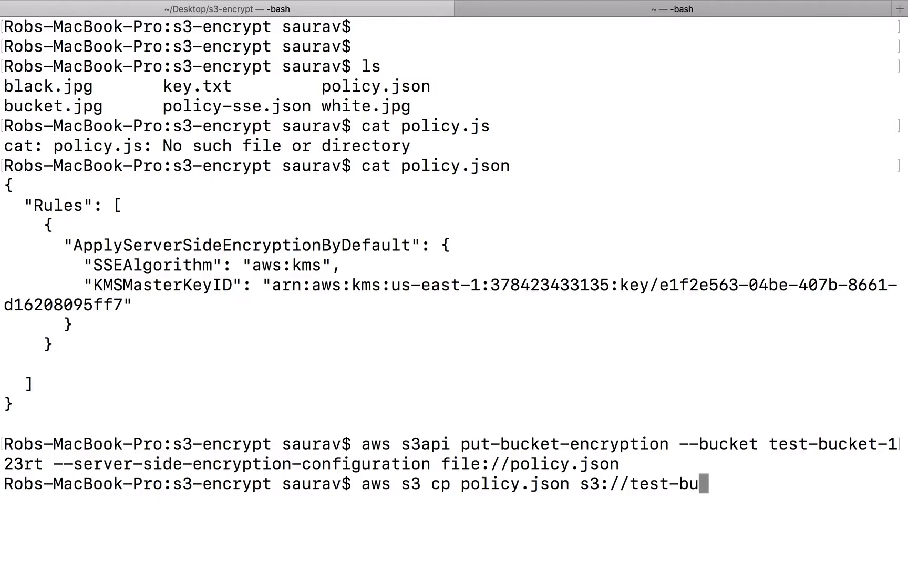
type("cket-")
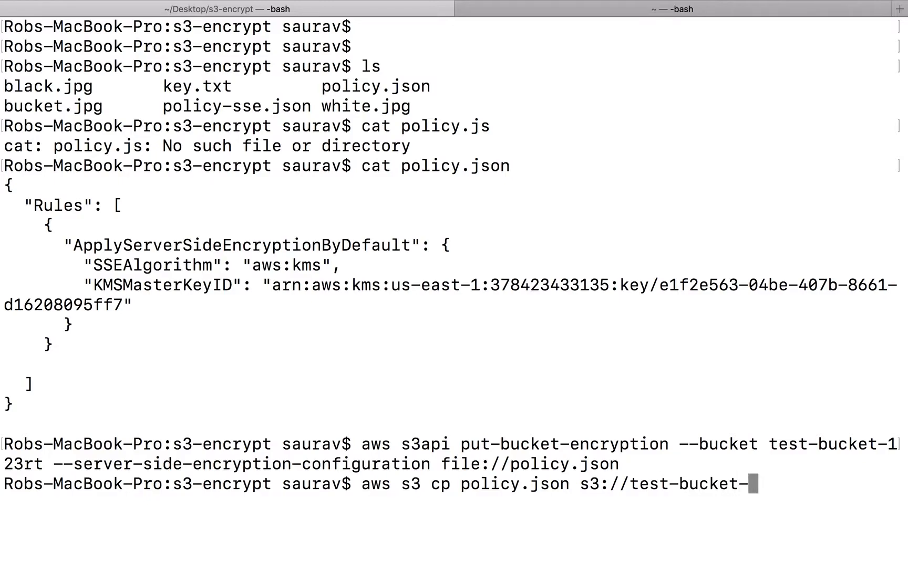
type("123e")
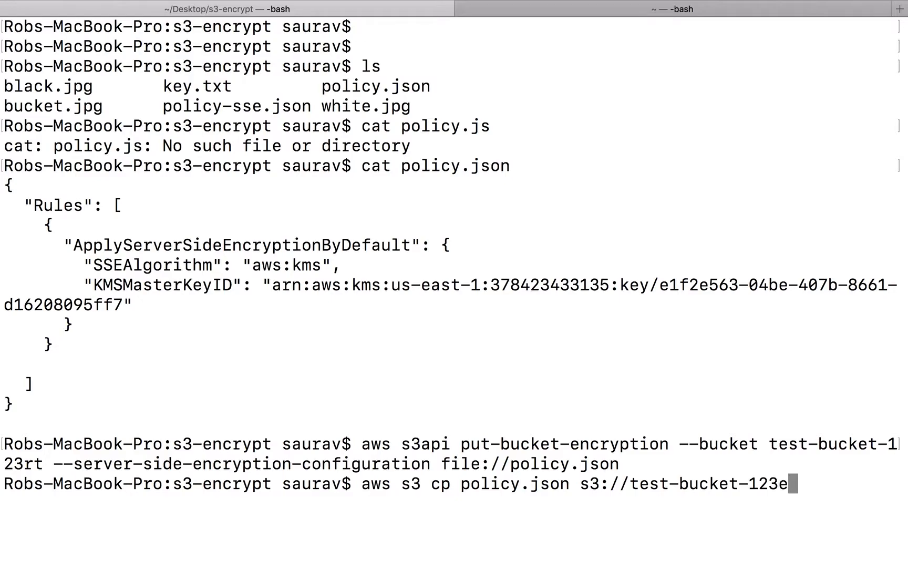
type("rt")
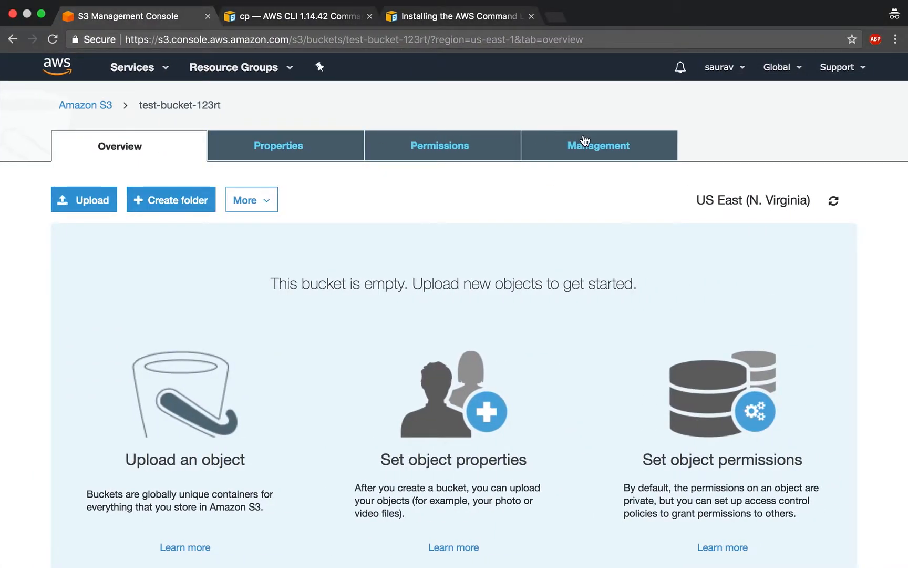
Refresh the bucket, view policy.json's details and highlight its AWS-KMS server-side encryption.
left_click(833, 199)
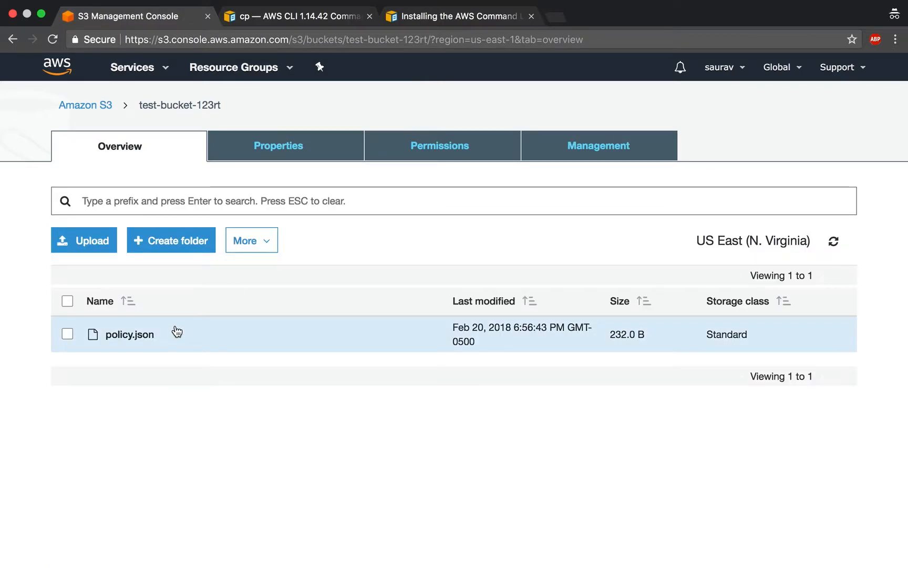
left_click(128, 334)
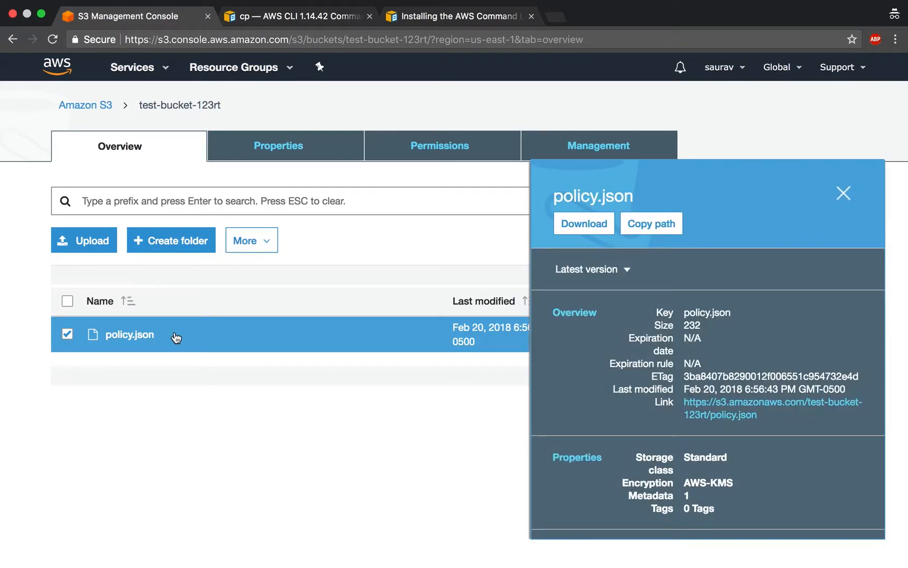
left_click(129, 334)
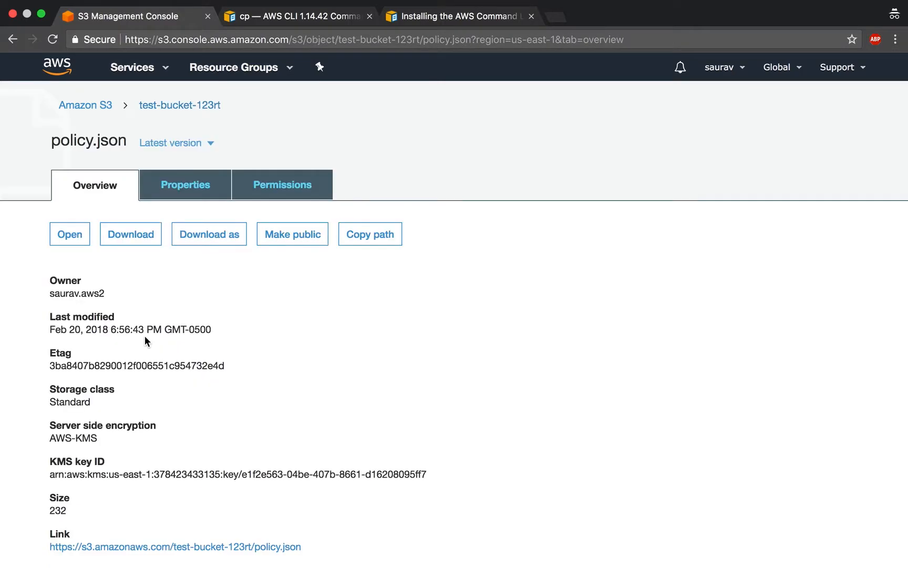
scroll("down", 3)
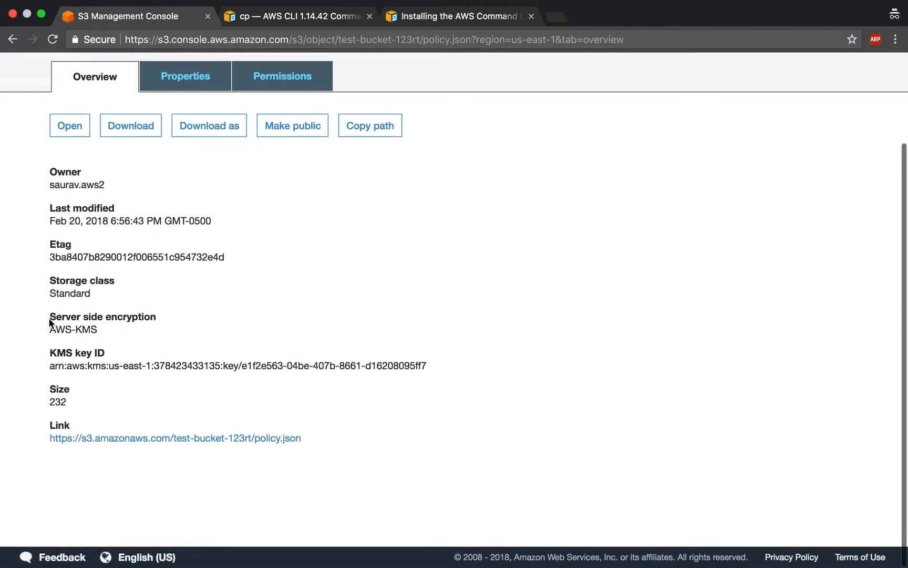
left_click_drag(49, 316, 446, 380)
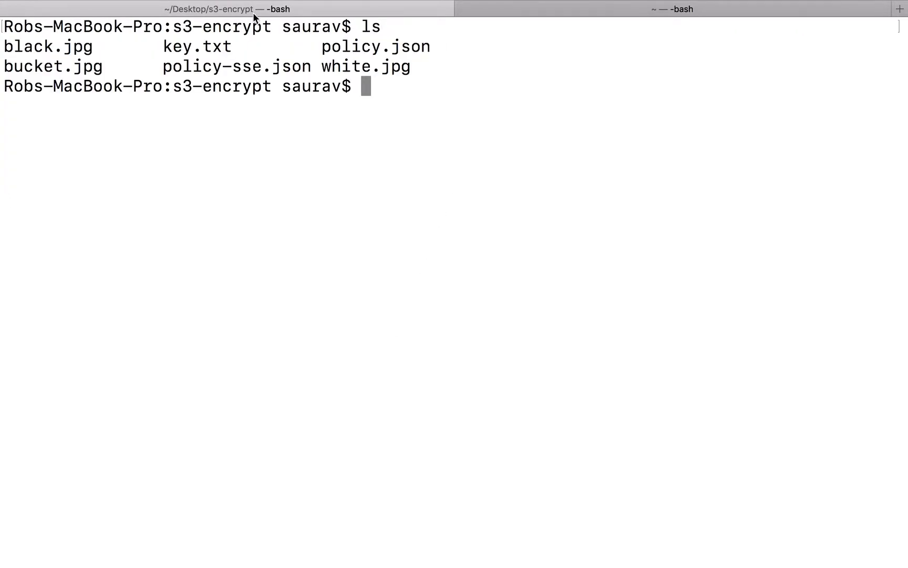
Run aws s3api put-bucket-encryption on test-bucket-123rt with file://policy-sse.json.
double_click(377, 47)
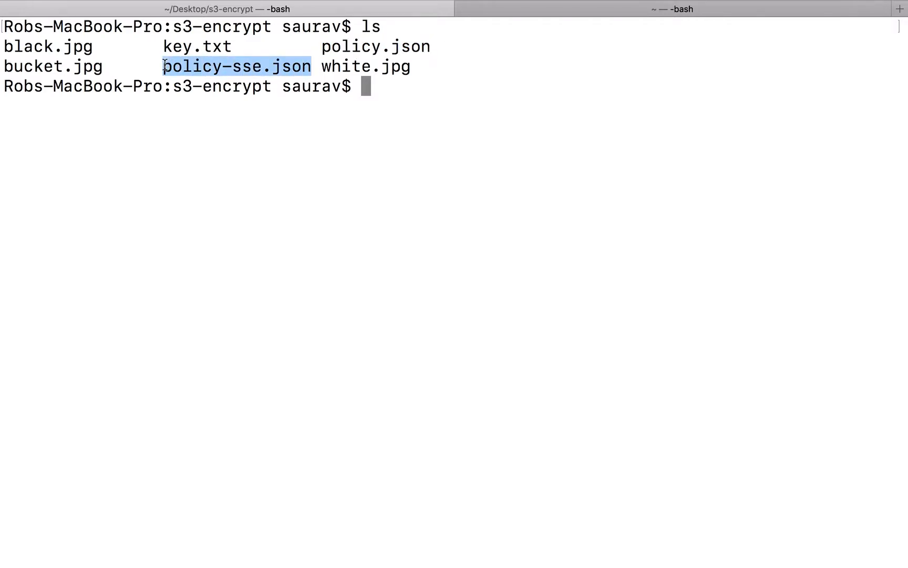
type("aws s3 cp policy.json s3://test-bucket-123rt")
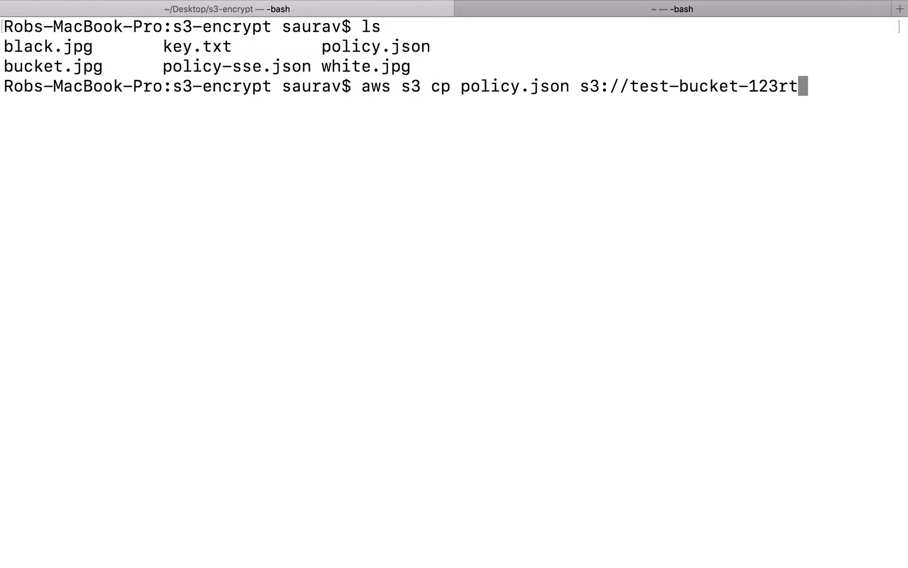
type("aws s3api put-bucket-encryption --bucket test-bucket-123rt --server-side-encryption-configuration file://policy.json")
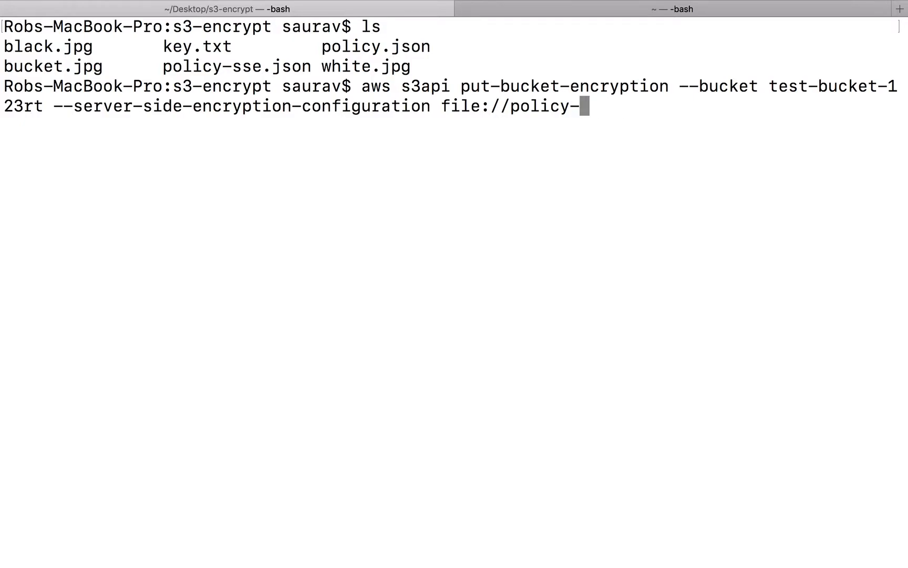
type("ss")
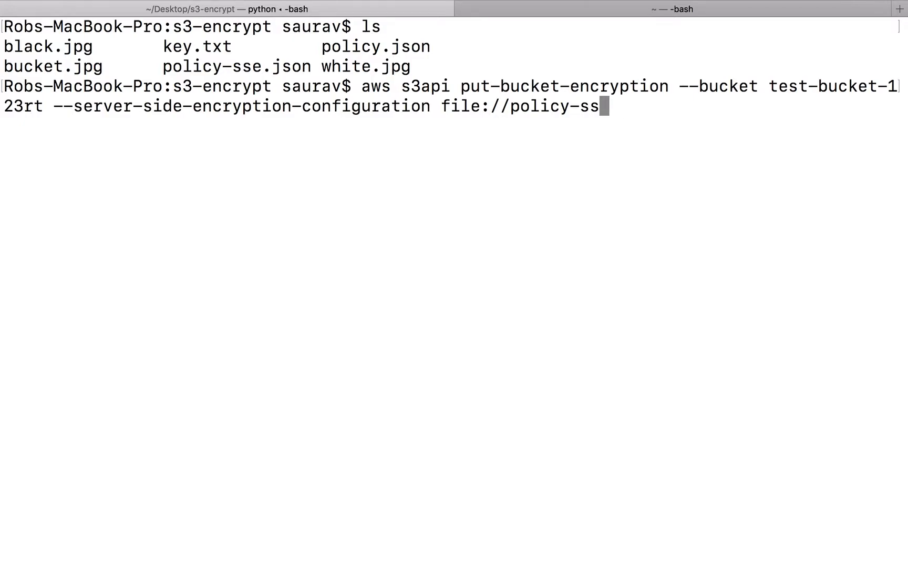
key("Backspace")
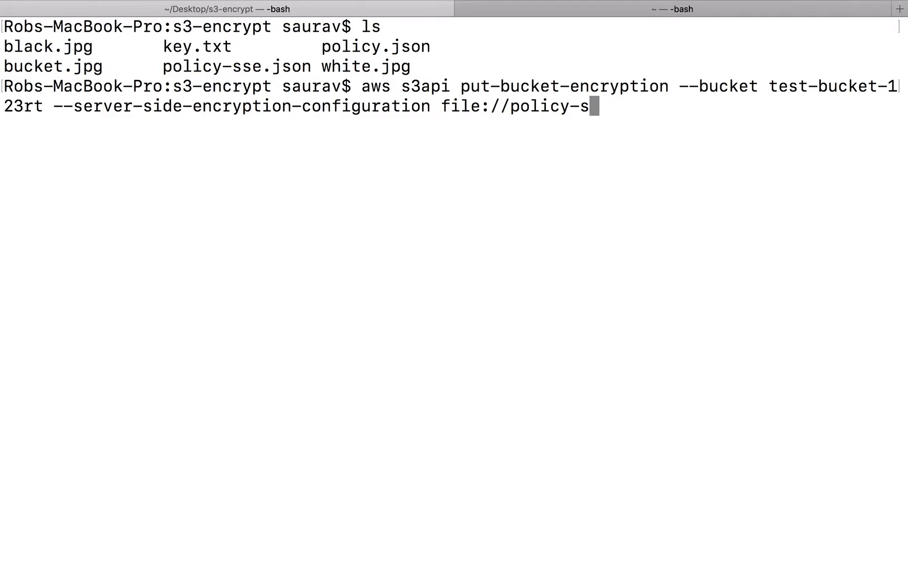
type("se")
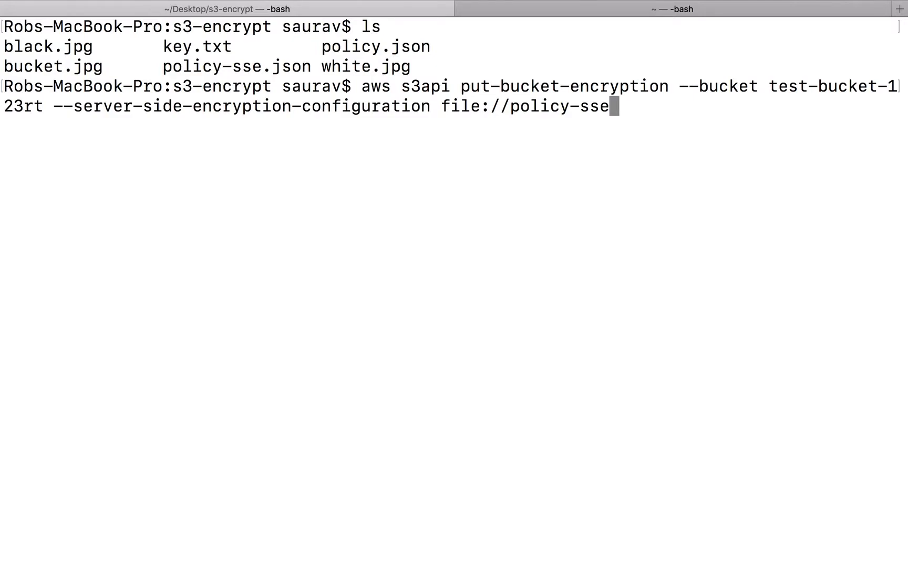
type(".json")
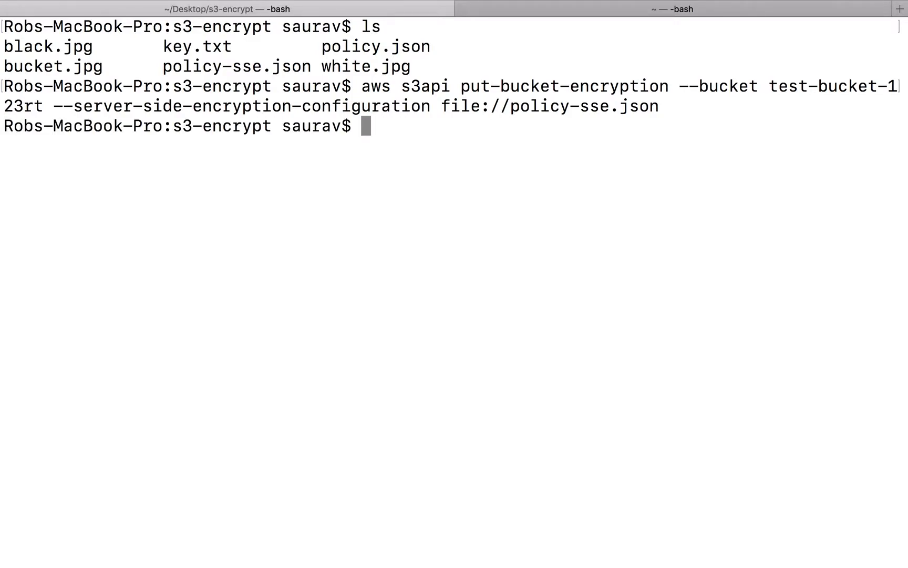
type("cat policy-sse.json")
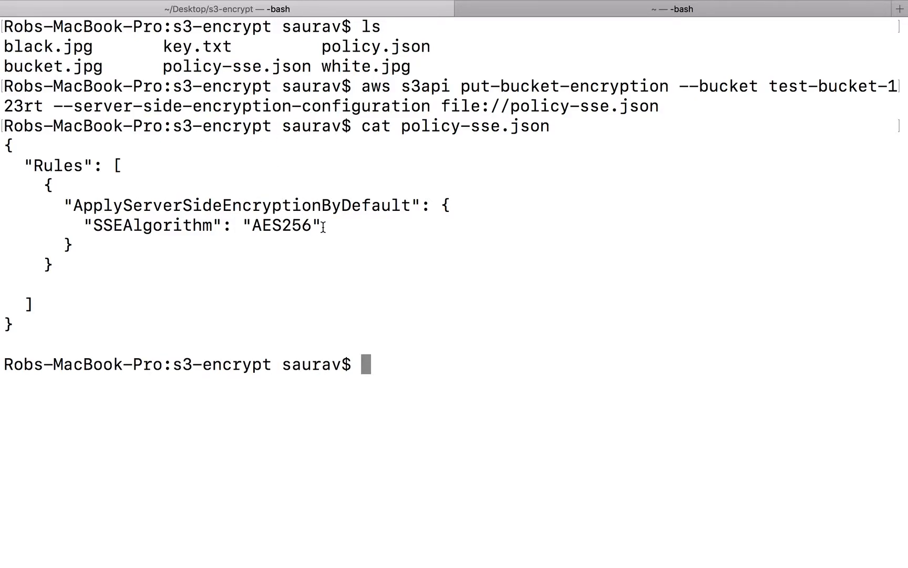
Show policy-sse.json contents, highlight the AES256 SSEAlgorithm value, and clear the terminal.
double_click(280, 226)
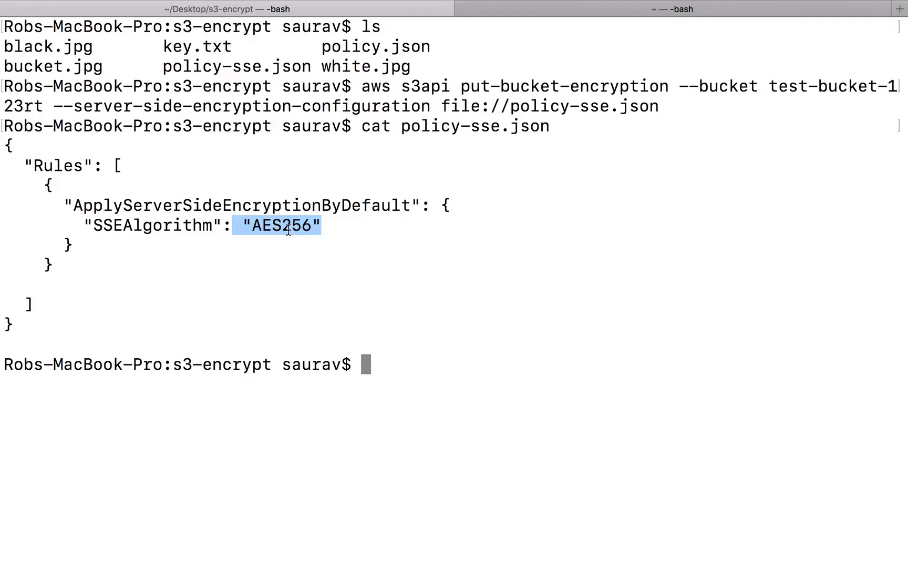
type("clear")
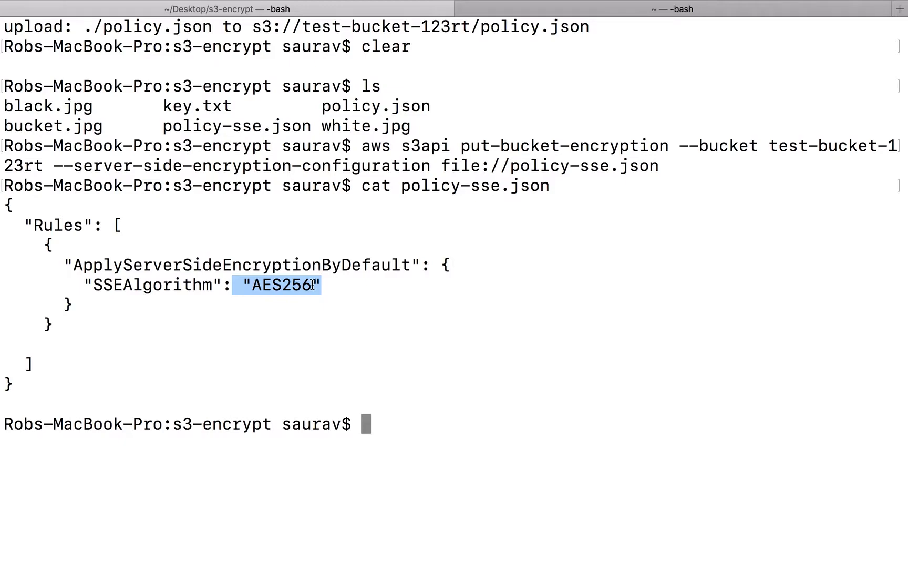
mouse_move(326, 379)
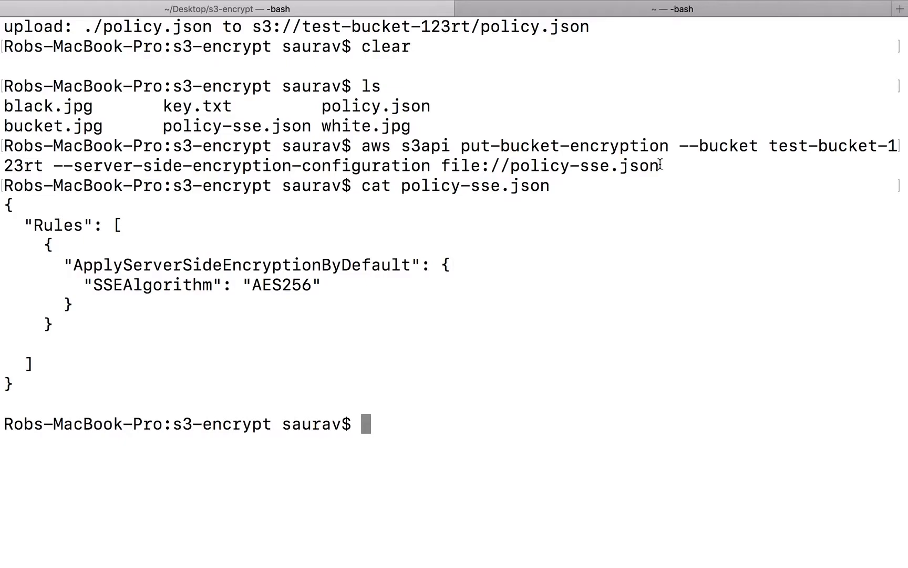
left_click_drag(122, 126, 657, 166)
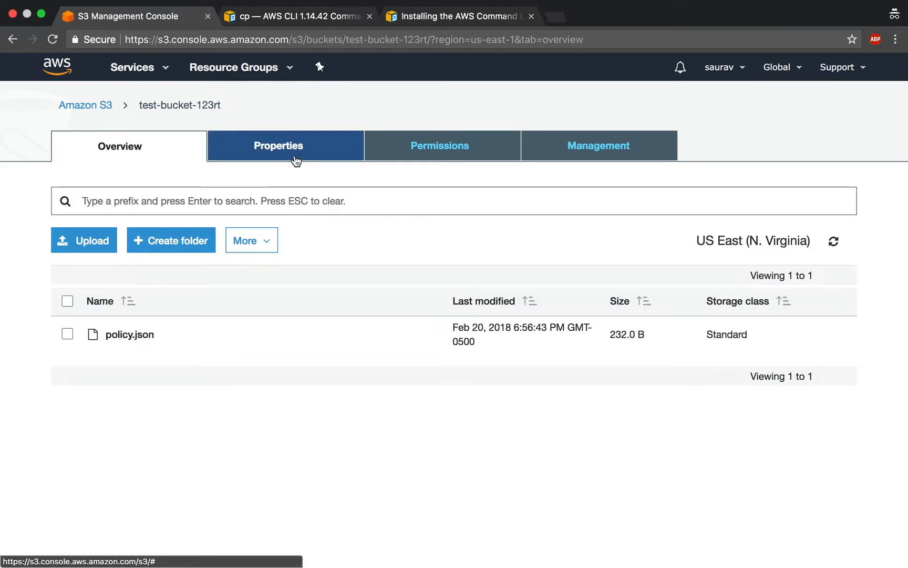
View test-bucket-123rt's Properties and confirm Default encryption reads AES-256.
left_click(295, 158)
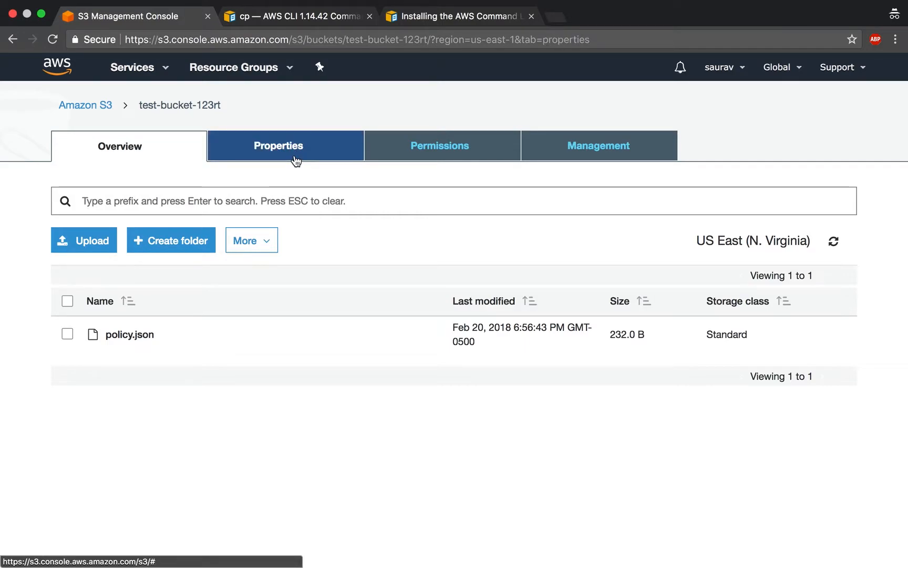
left_click(279, 146)
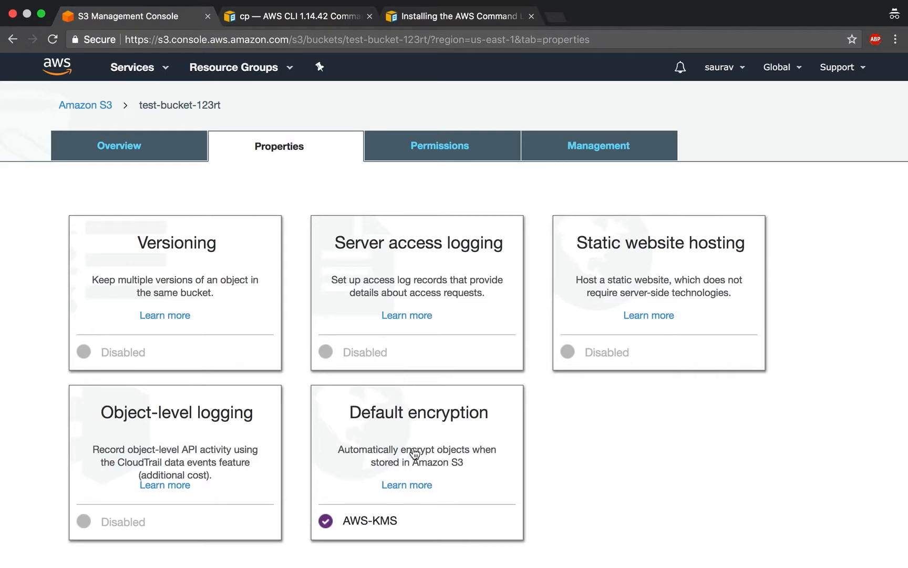
scroll("down", 3)
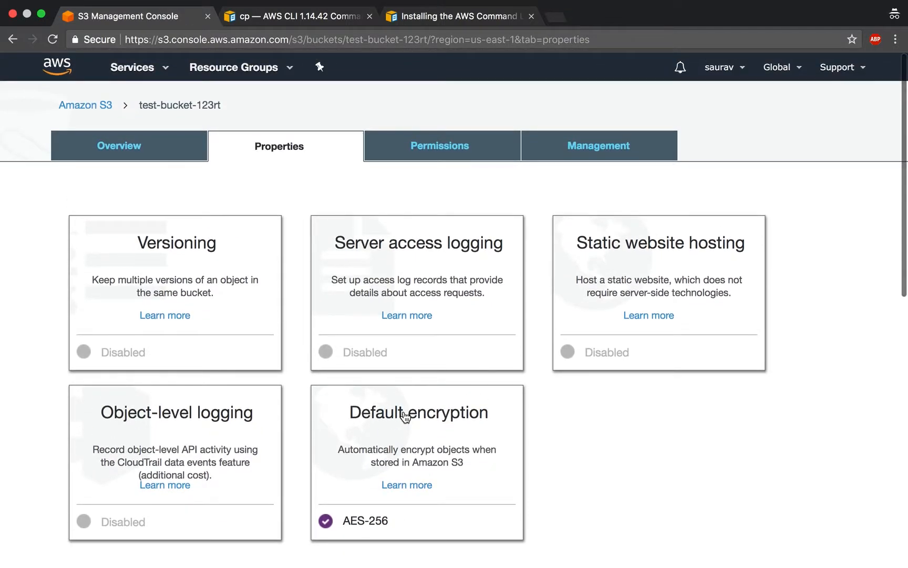
mouse_move(309, 252)
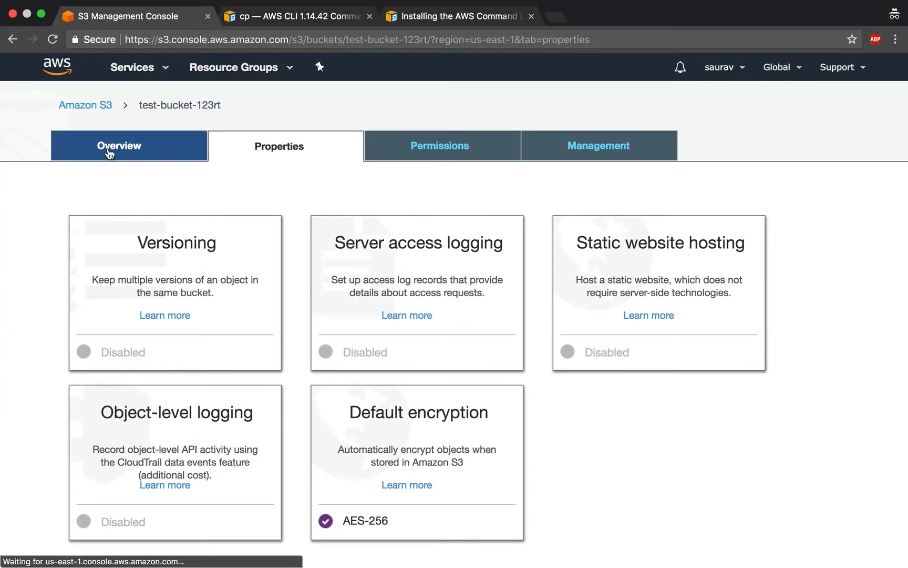
Check policy.json still shows AWS-KMS, then policy-sse.json shows AES-256 encryption.
left_click(120, 146)
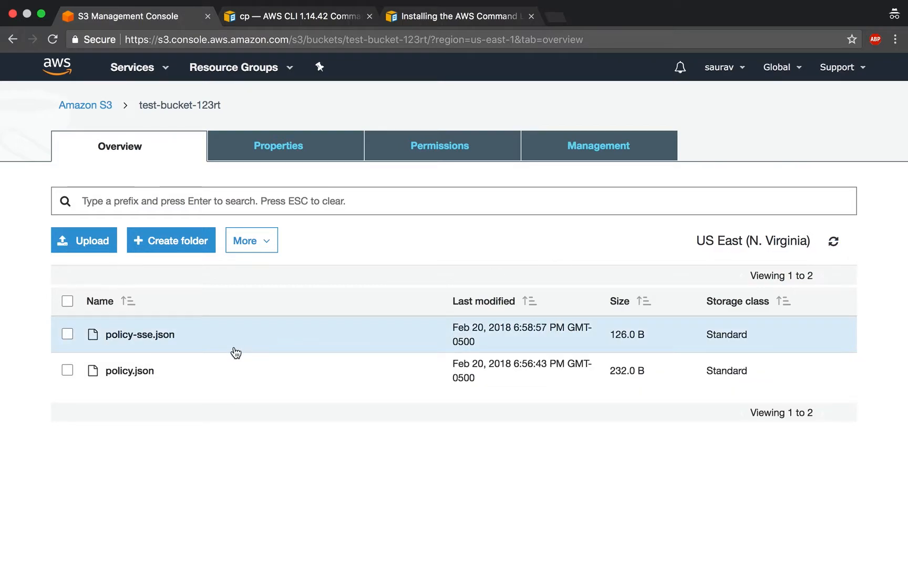
left_click(131, 370)
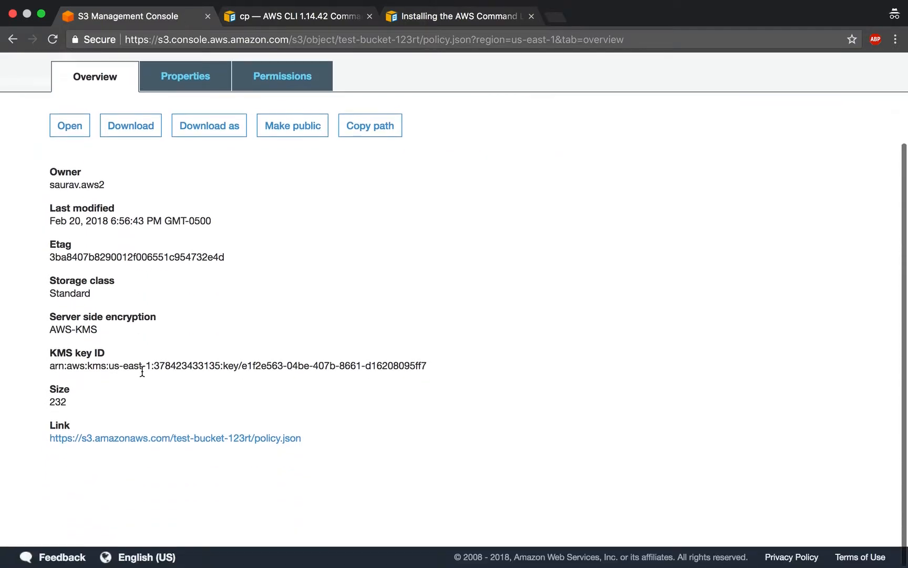
mouse_move(148, 339)
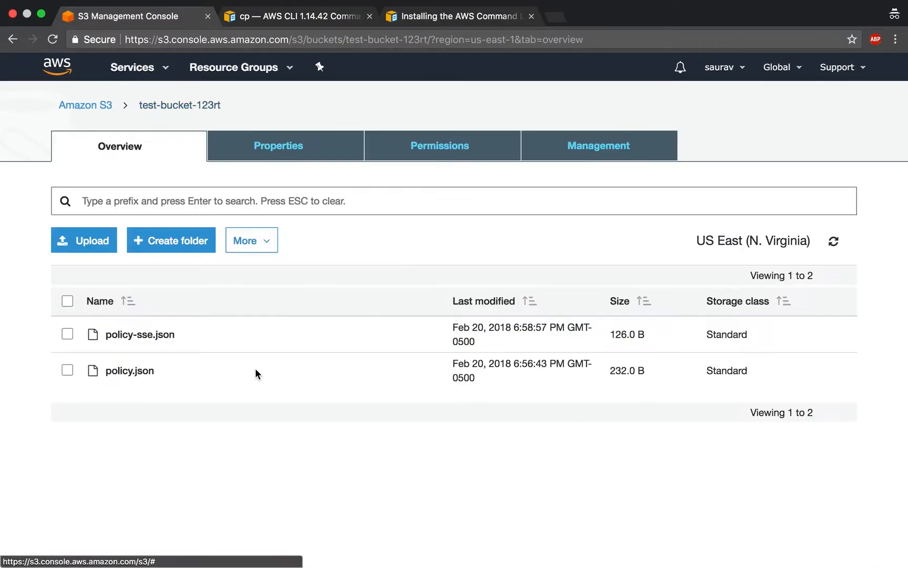
left_click(139, 334)
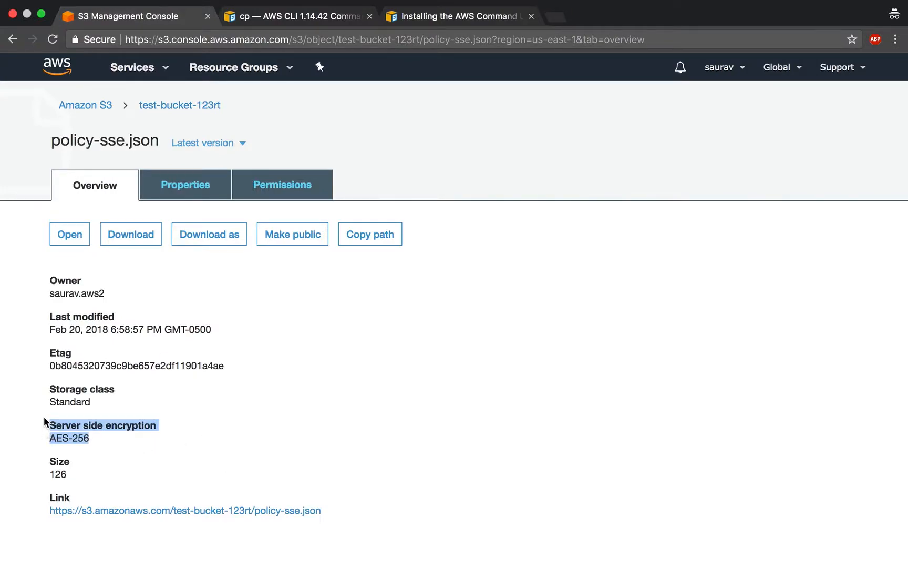
mouse_move(44, 423)
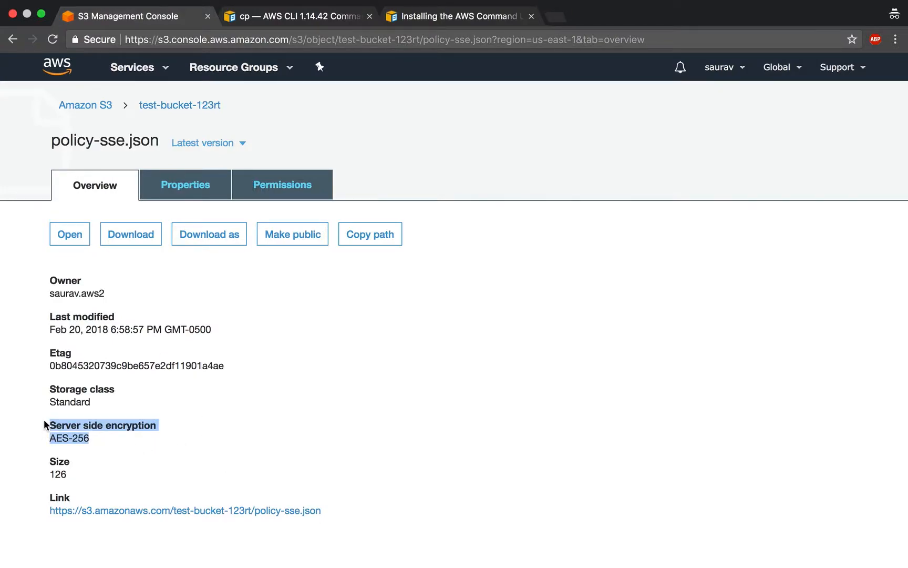